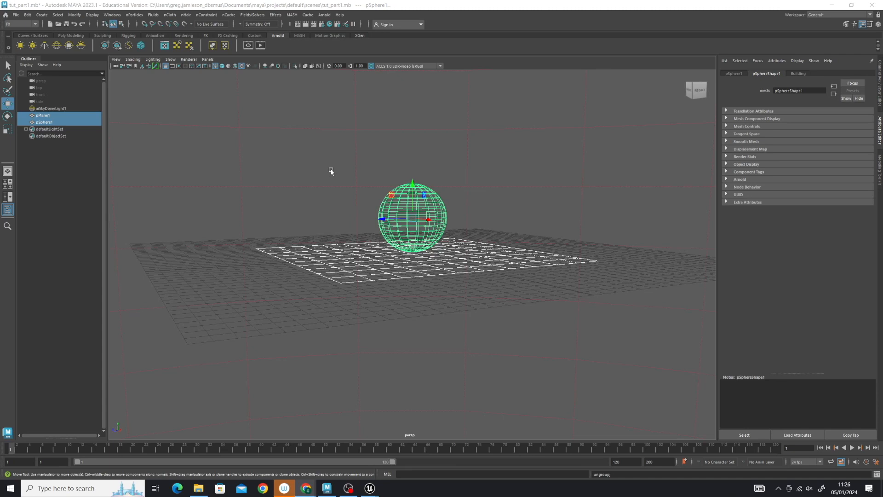
mouse_move(335, 168)
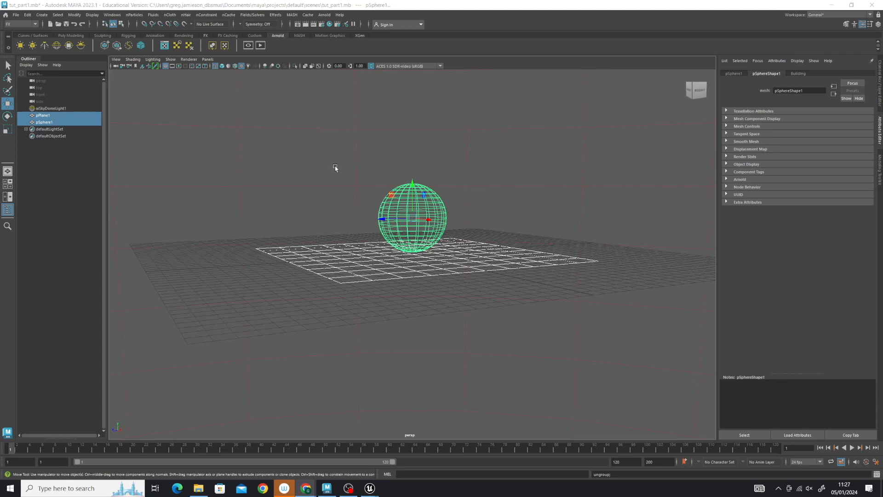
mouse_move(344, 167)
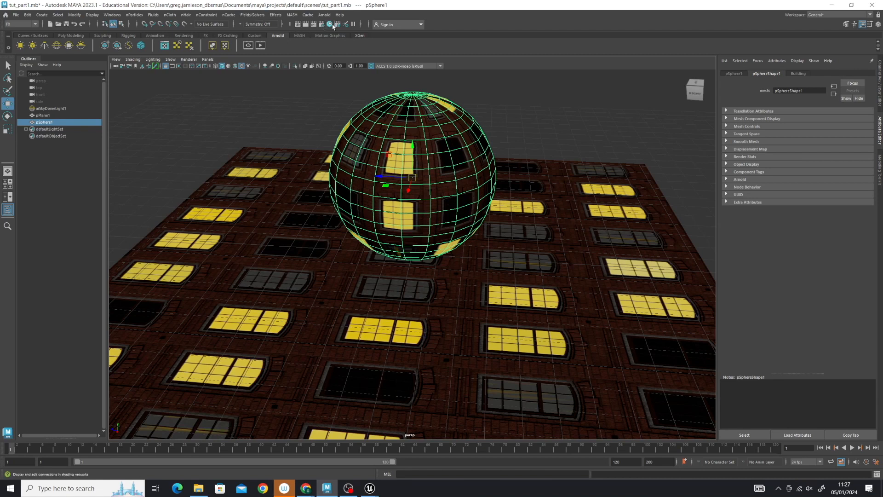
left_click(332, 24)
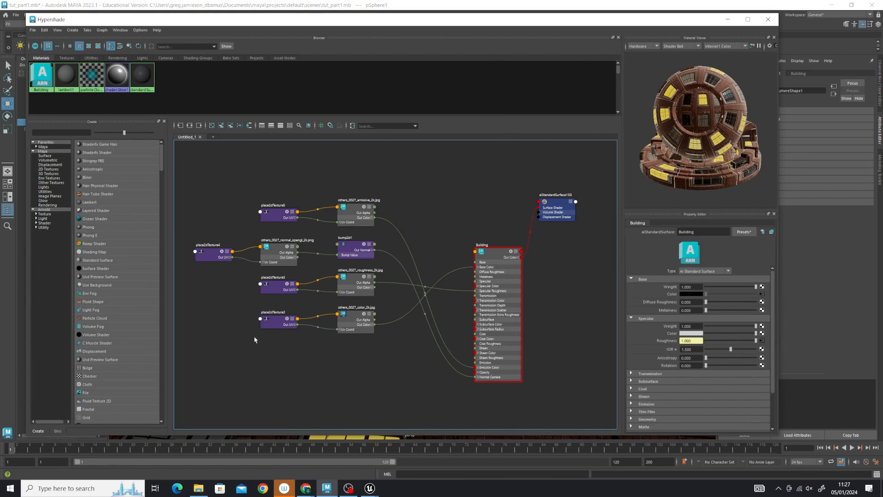
mouse_move(515, 243)
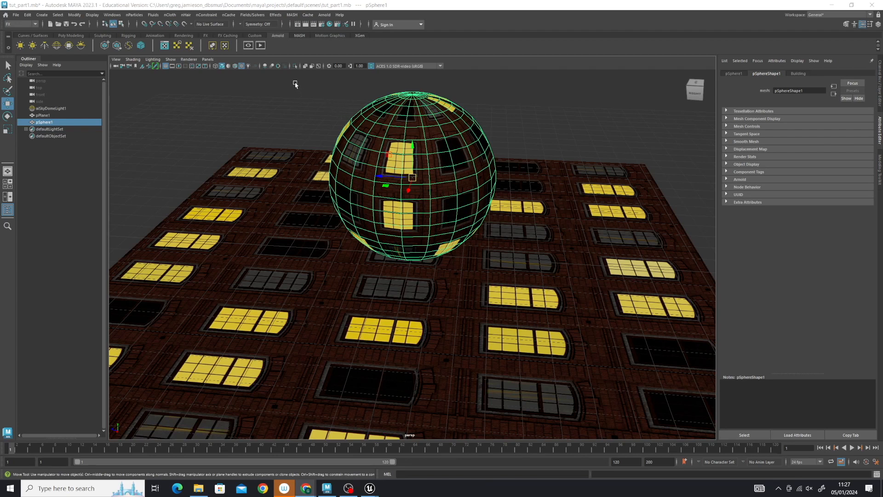
mouse_move(294, 269)
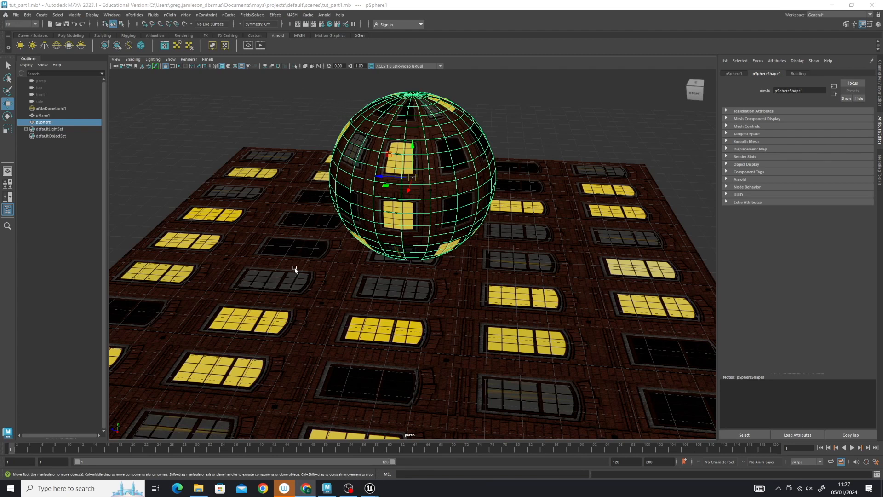
Group pSphere1 and pPlane1 together into group1 from the Outliner.
left_click(43, 115)
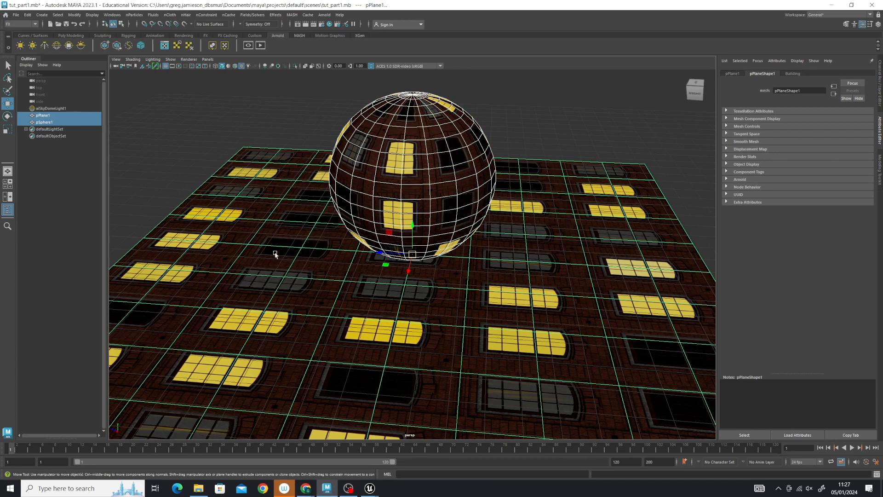
mouse_move(310, 234)
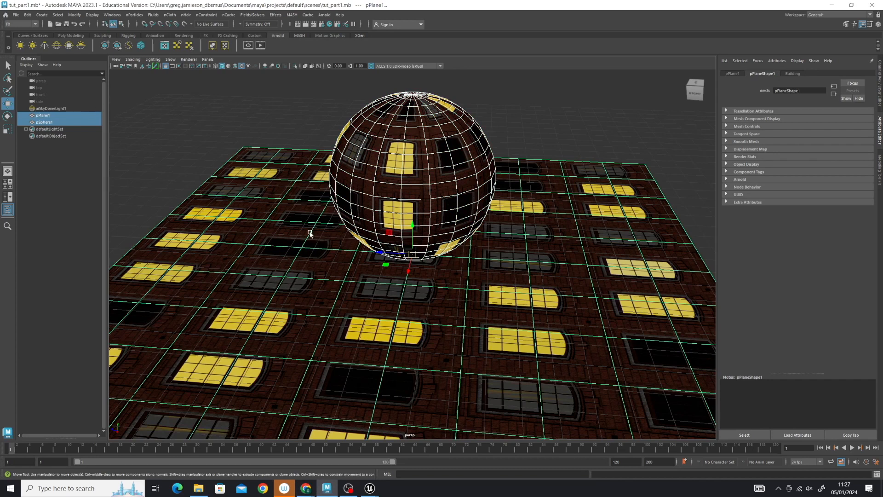
right_click(318, 194)
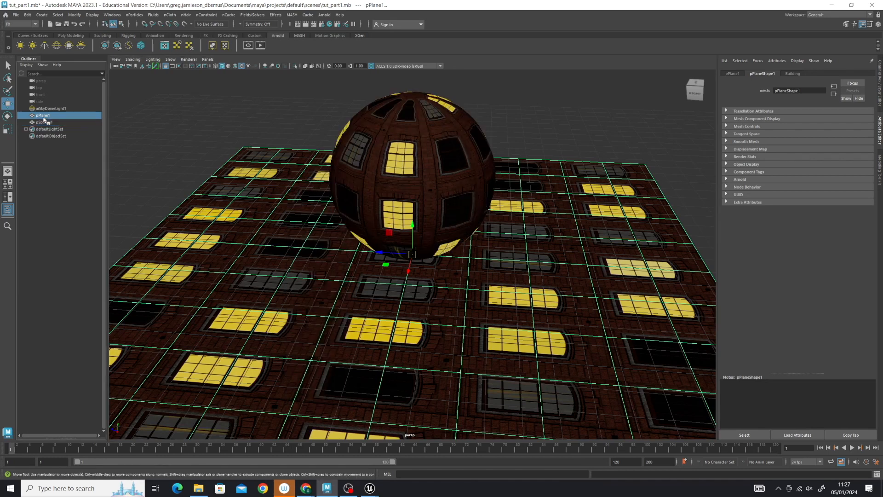
left_click(44, 122)
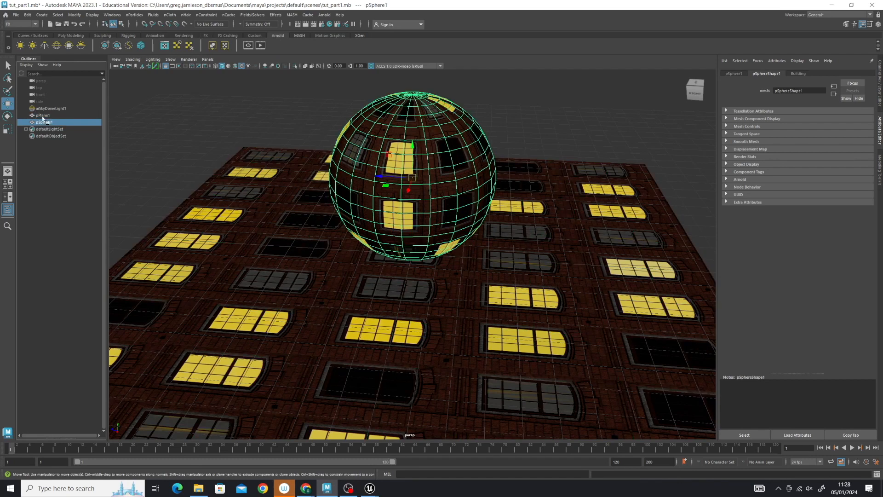
left_click(42, 115)
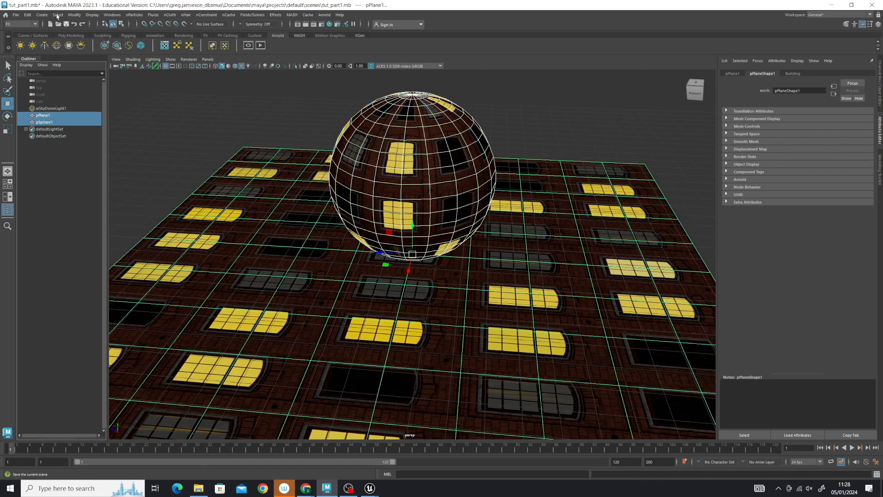
left_click(27, 14)
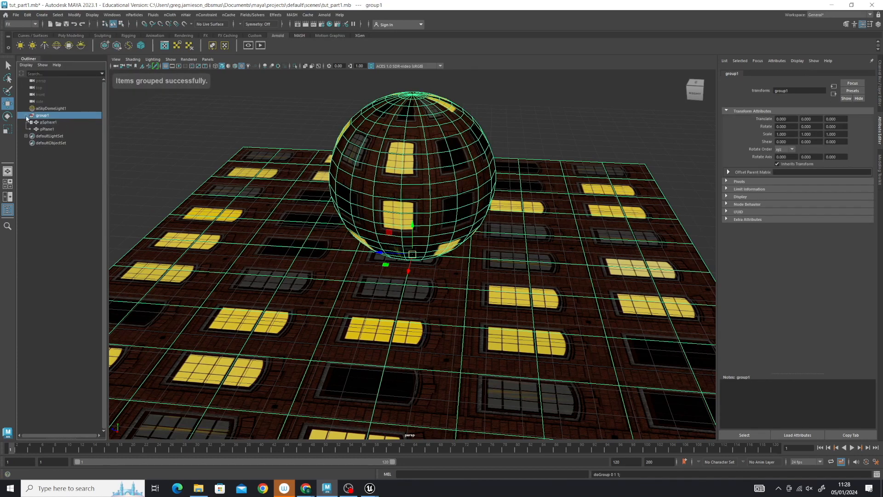
Delete group1's construction history via Edit > Delete by Type > History.
left_click(26, 116)
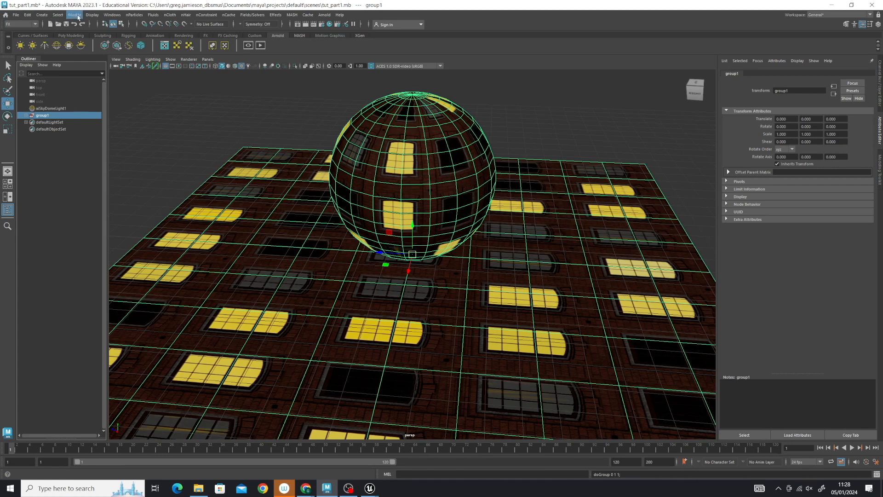
left_click(41, 15)
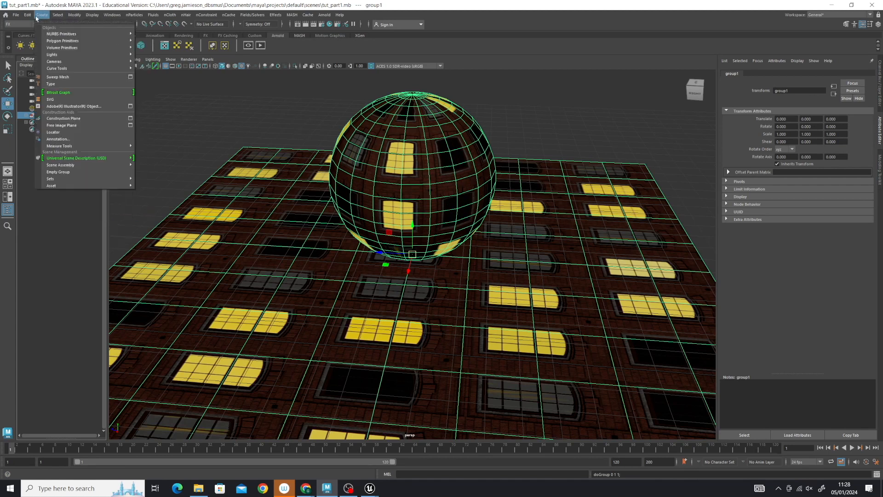
left_click(27, 15)
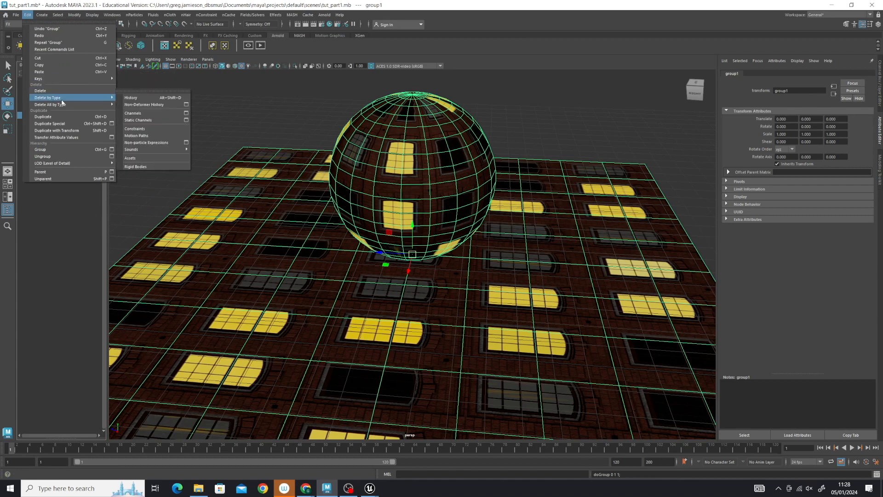
mouse_move(130, 98)
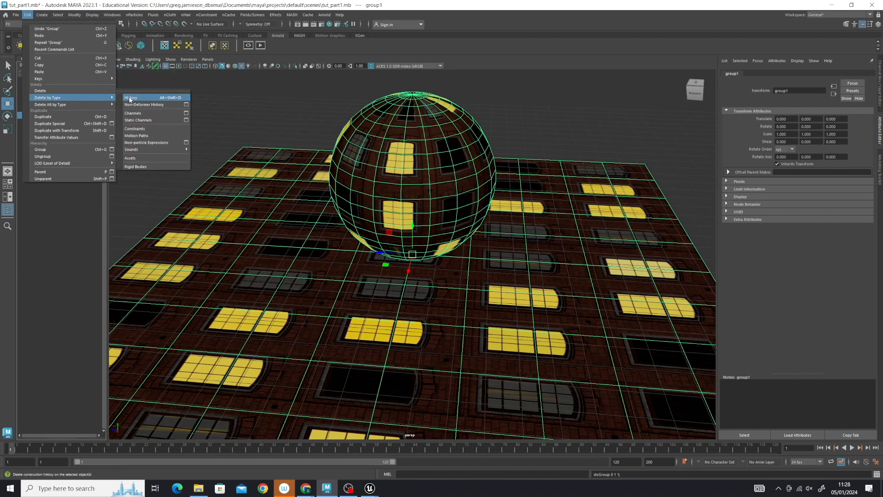
left_click(130, 98)
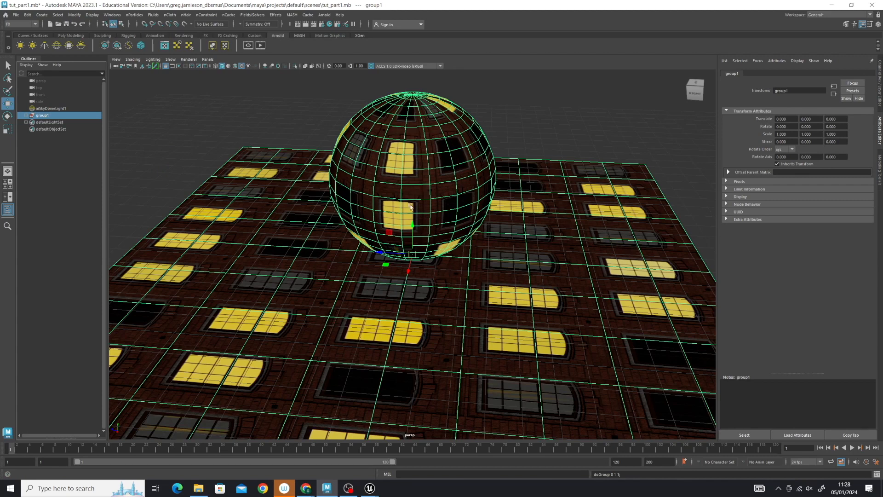
left_click_drag(411, 225, 445, 231)
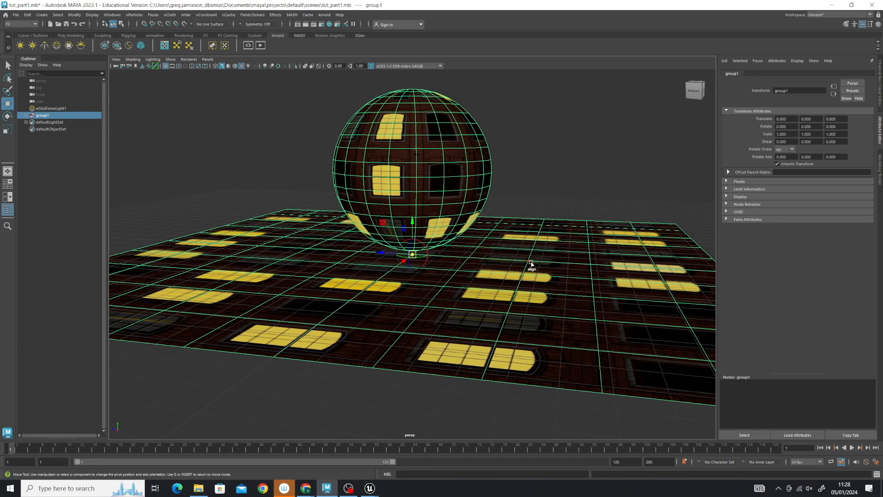
mouse_move(554, 148)
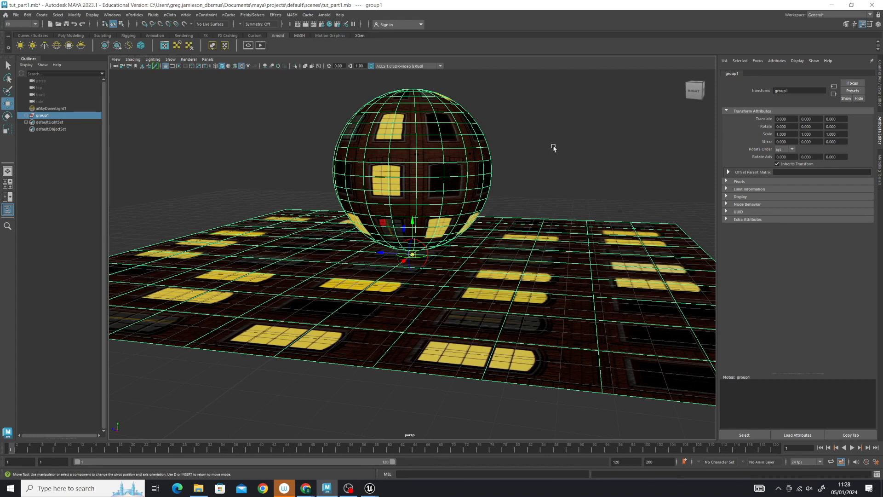
mouse_move(414, 230)
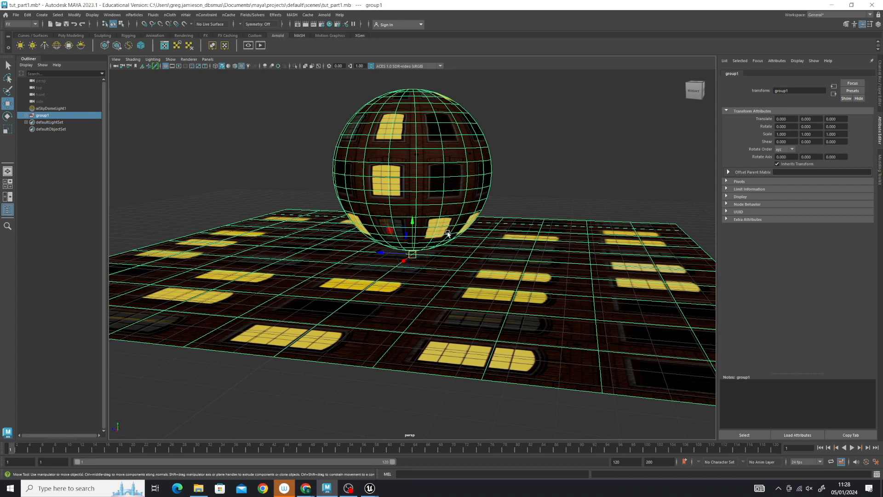
mouse_move(214, 170)
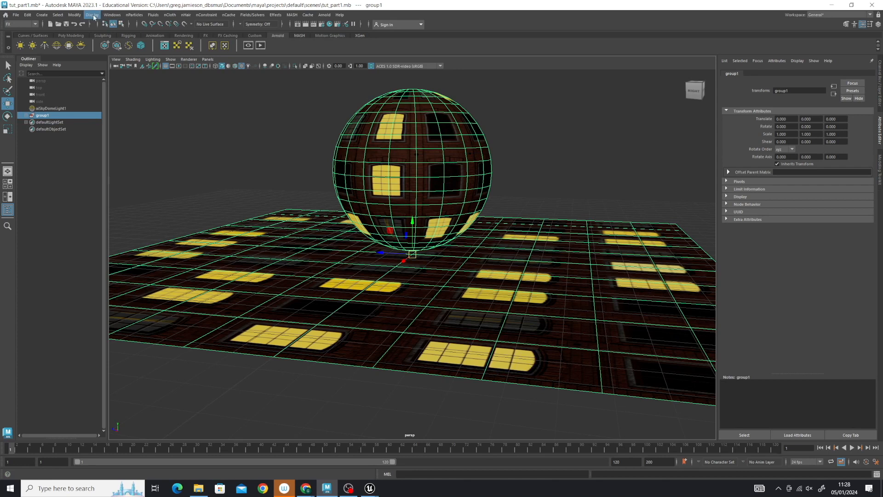
Freeze group1's transformations from the Modify menu.
left_click(73, 14)
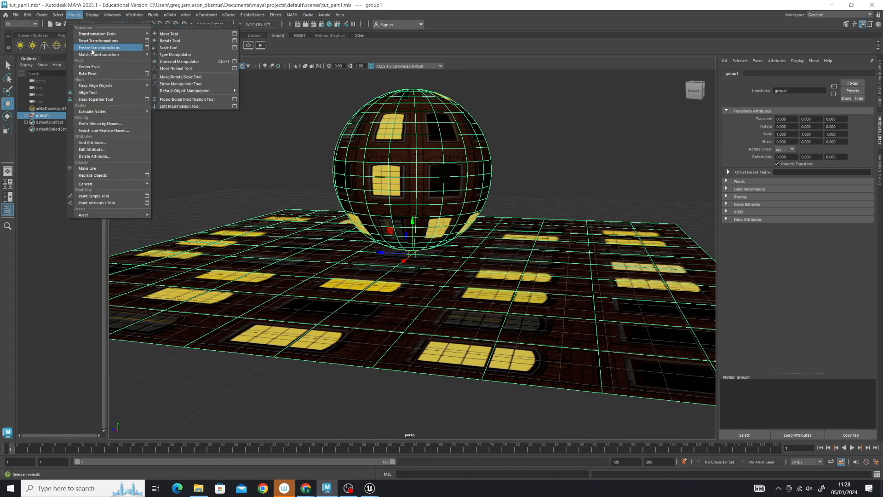
left_click(99, 47)
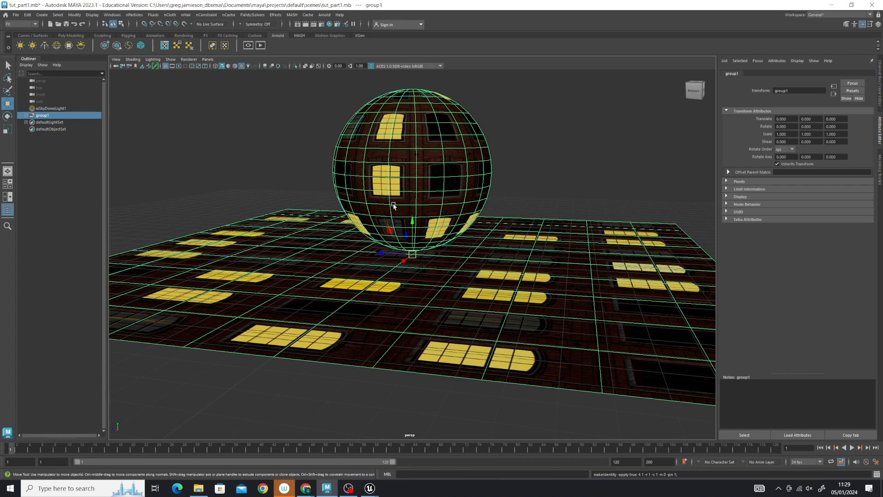
mouse_move(492, 194)
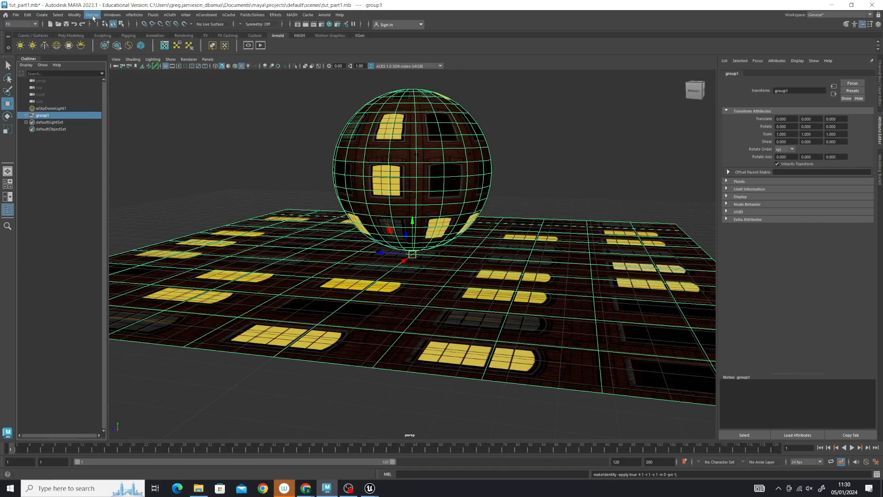
mouse_move(112, 15)
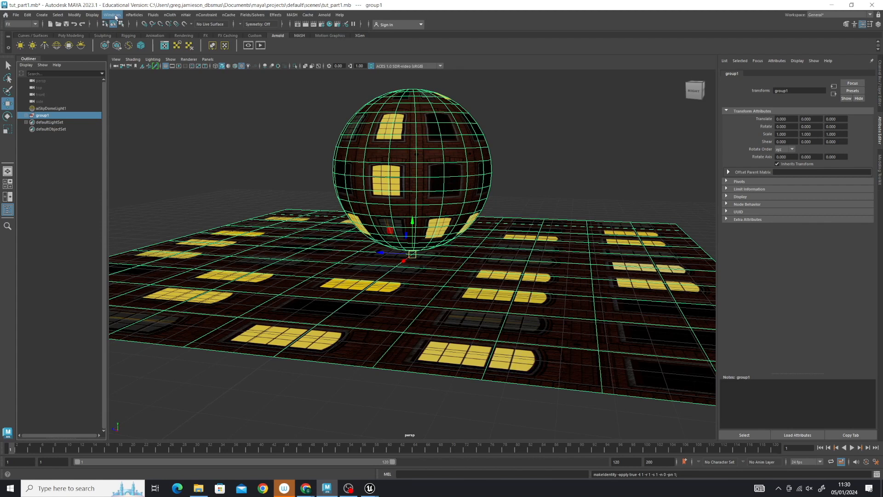
Show the Plug-in Manager and filter its list by 'fbx'.
left_click(112, 15)
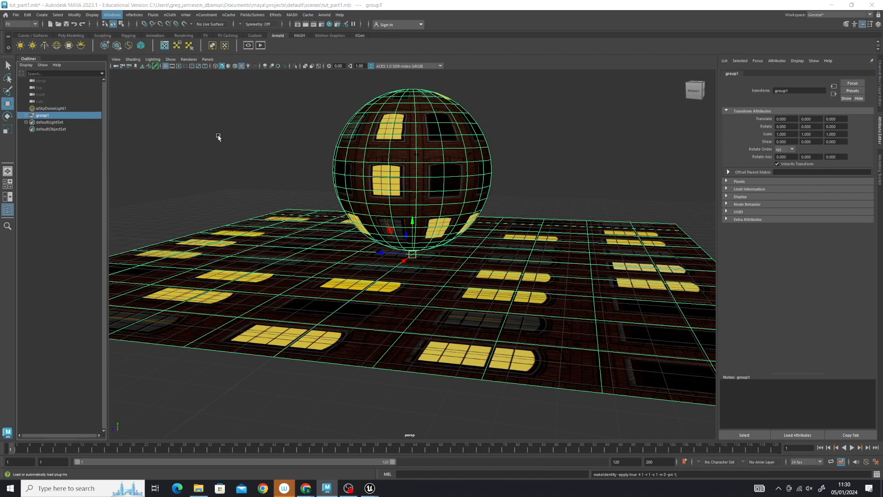
left_click(112, 15)
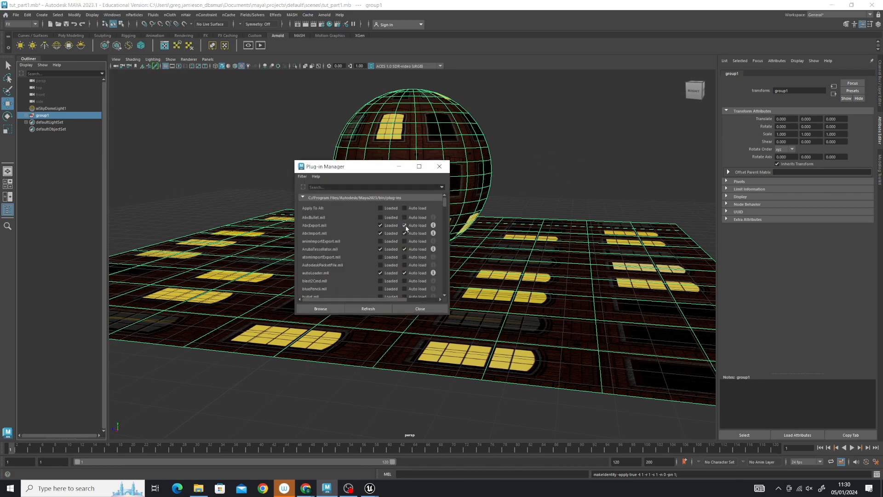
left_click(372, 186)
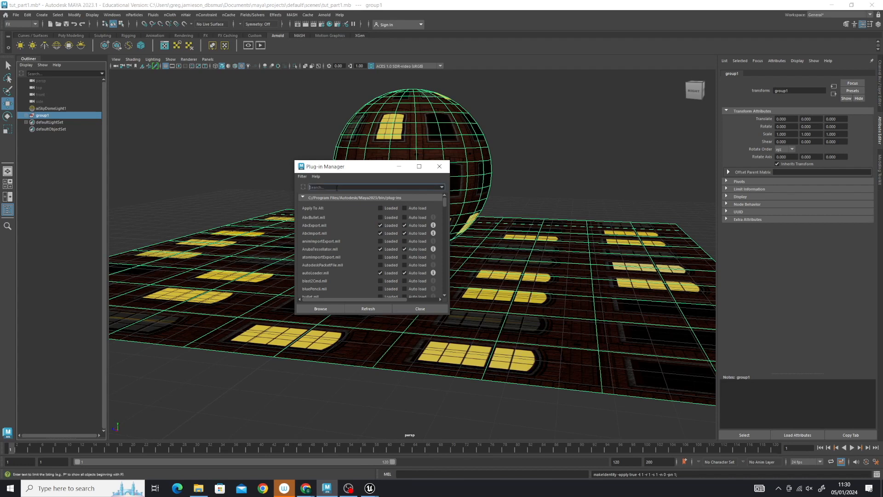
mouse_move(343, 187)
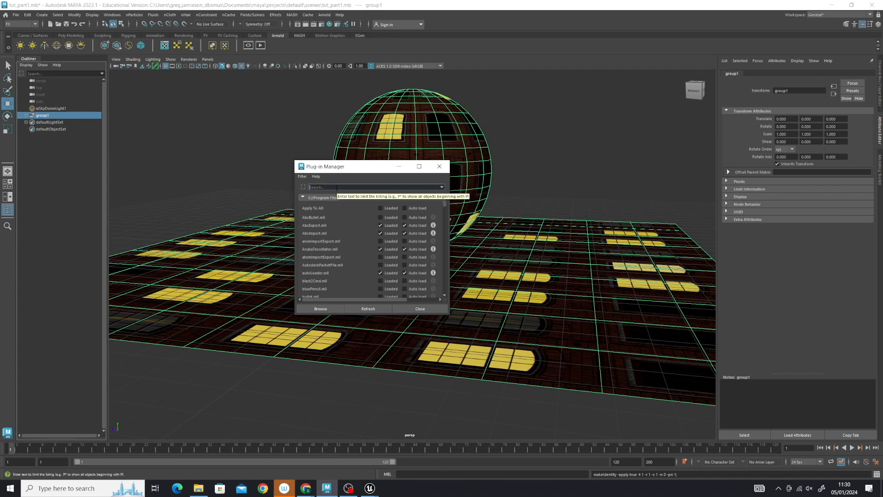
type("fbx")
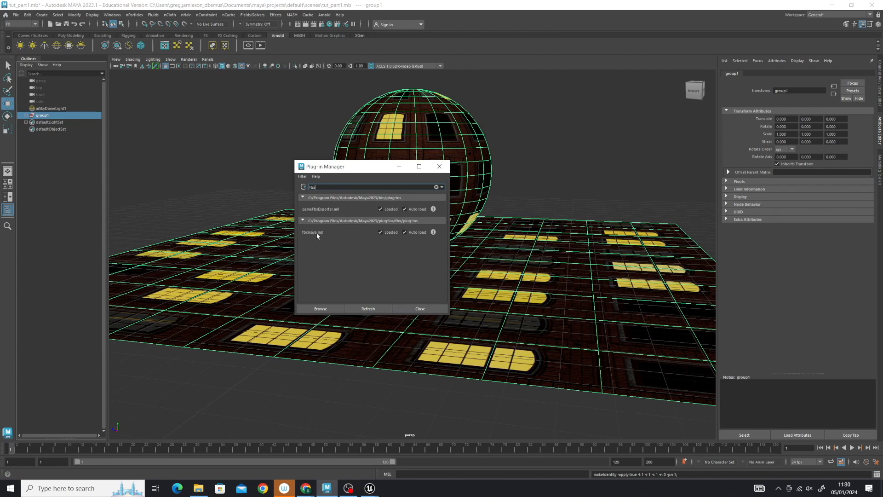
mouse_move(312, 238)
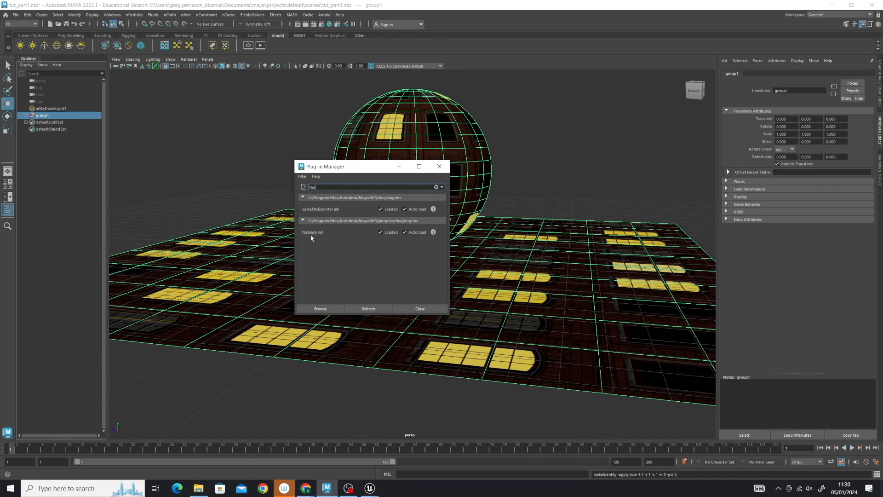
mouse_move(334, 267)
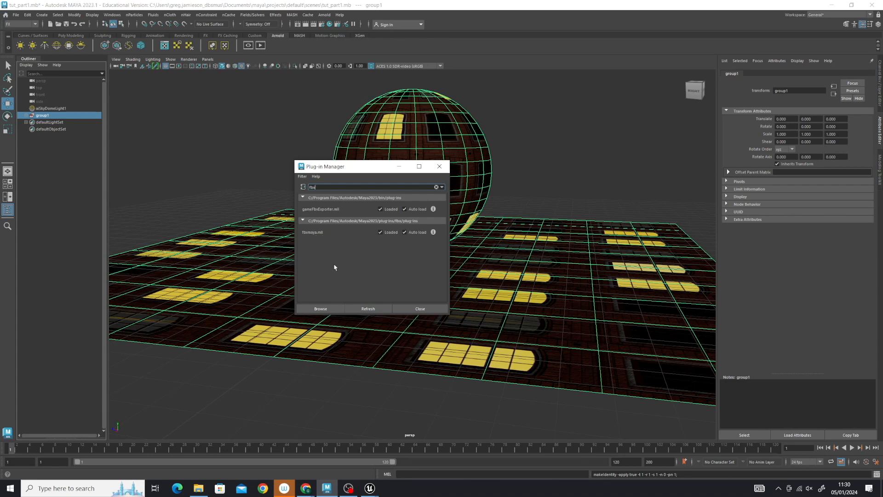
mouse_move(307, 236)
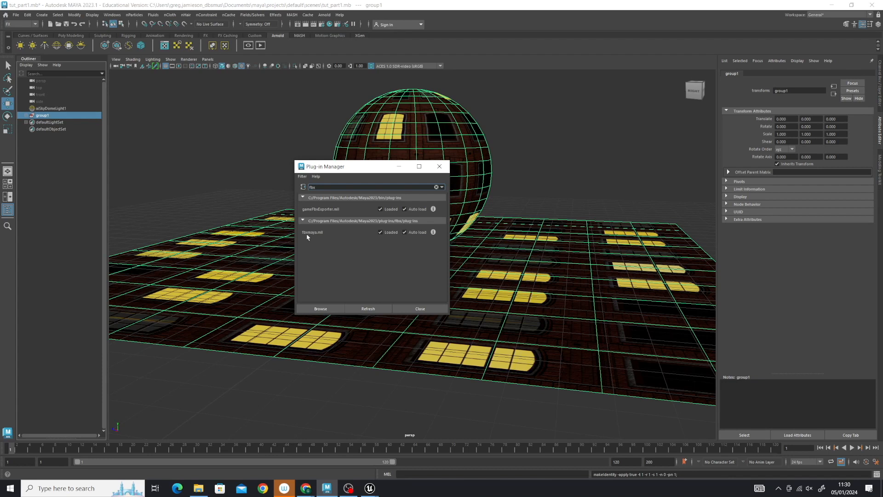
mouse_move(329, 239)
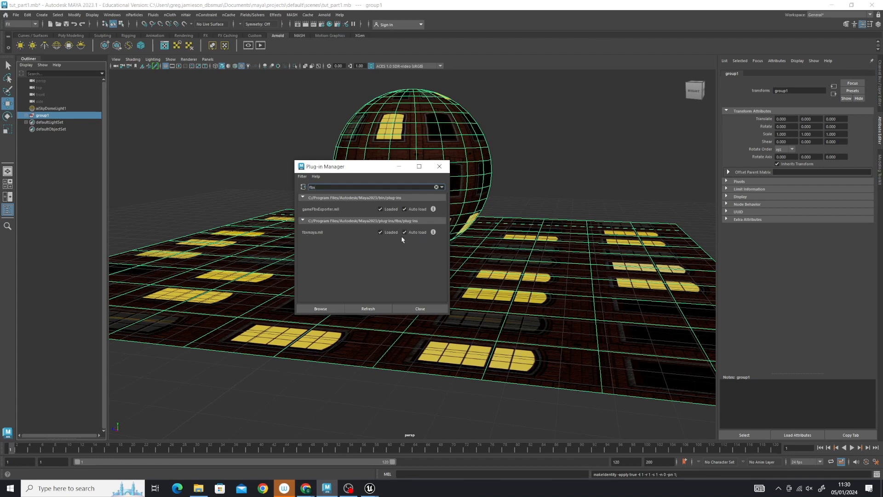
mouse_move(441, 167)
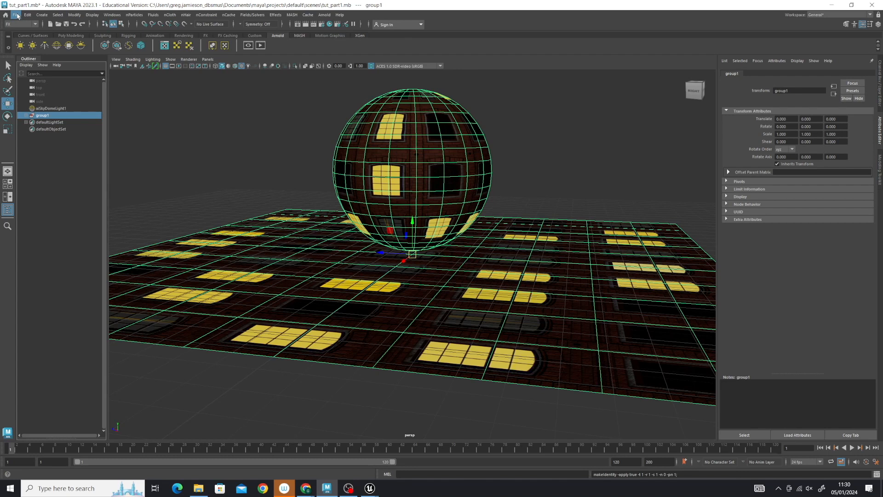
Set Export Selection options to FBX export, excluding scene inputs and including texture info.
left_click(14, 14)
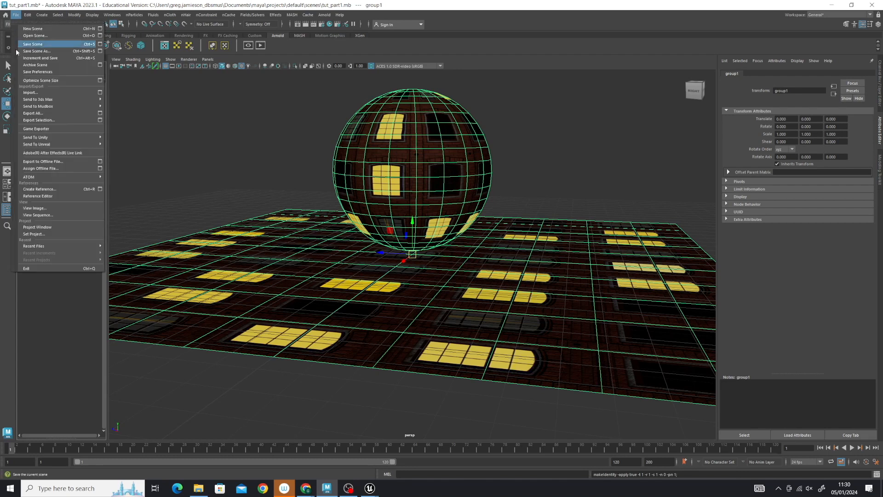
mouse_move(37, 119)
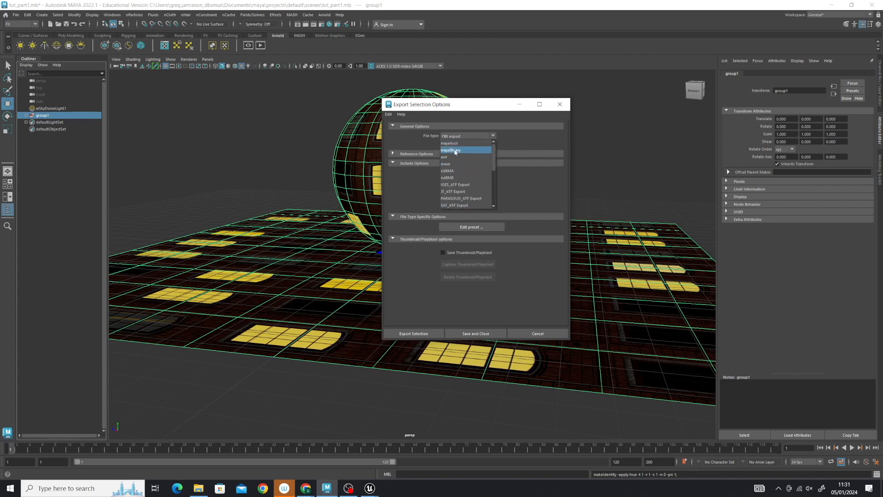
scroll("down", 3)
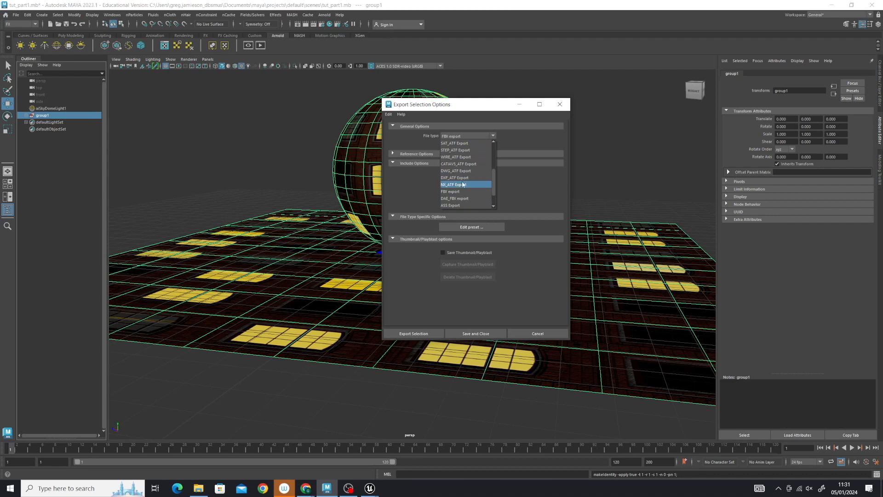
left_click(450, 191)
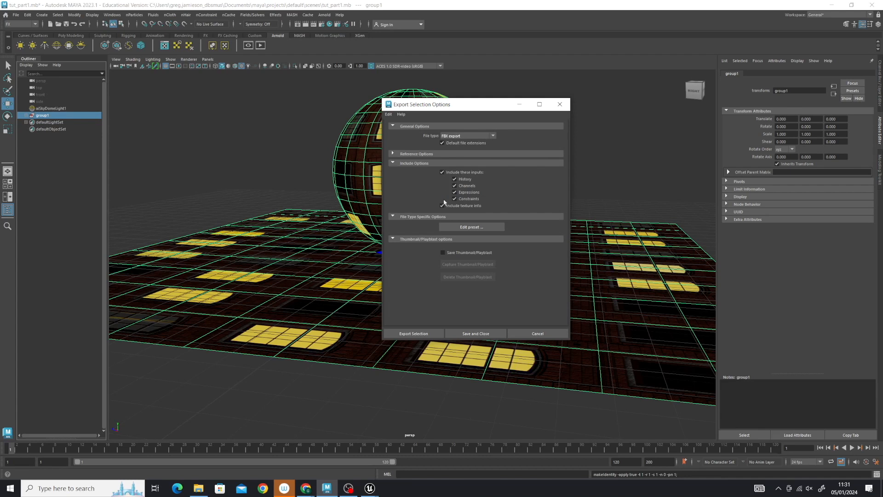
left_click(442, 205)
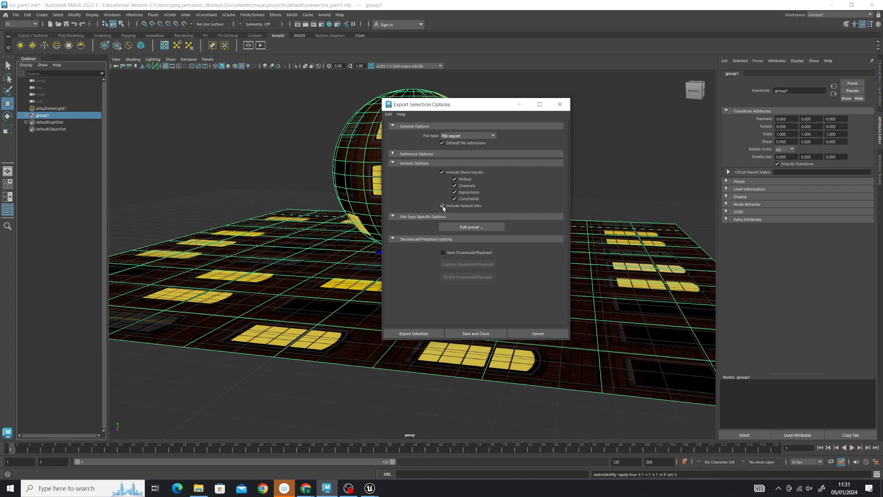
left_click(442, 172)
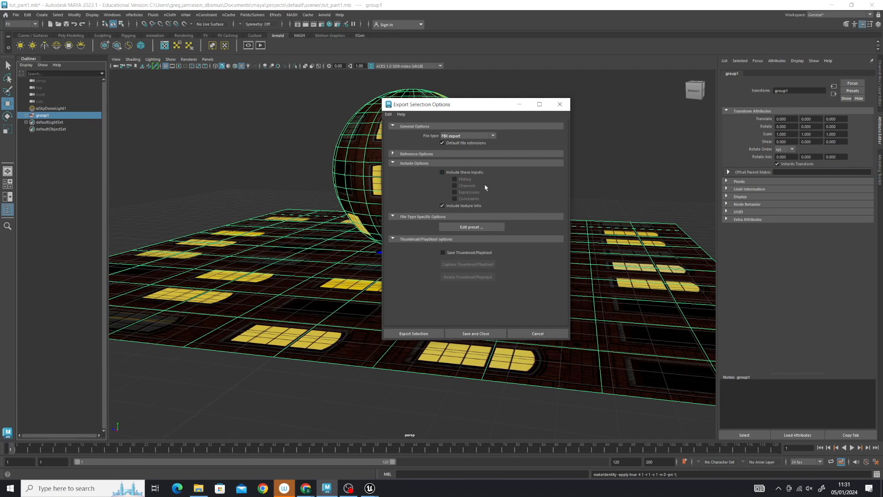
mouse_move(477, 187)
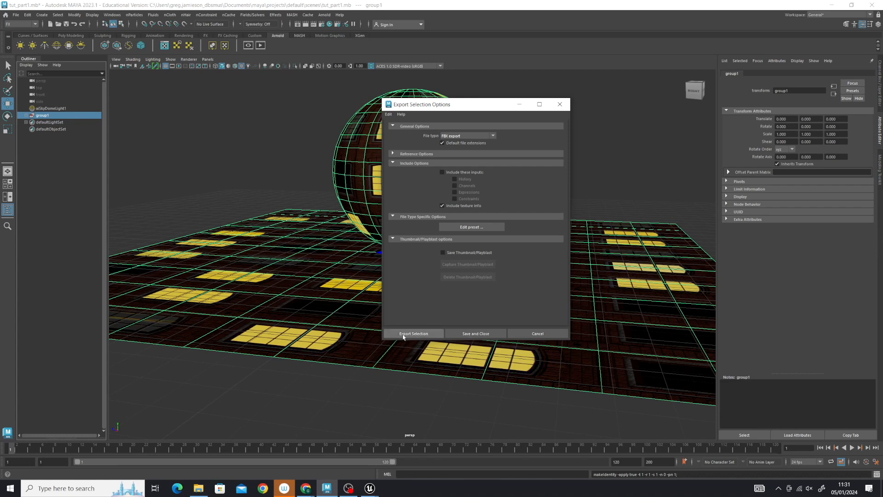
Create a Building_2 folder inside fbx_library in the export browser and enter it.
left_click(413, 333)
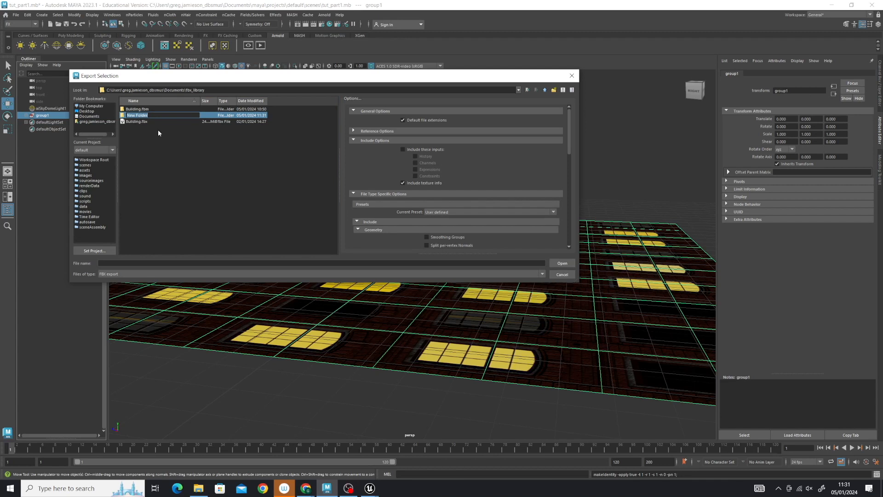
type("Building")
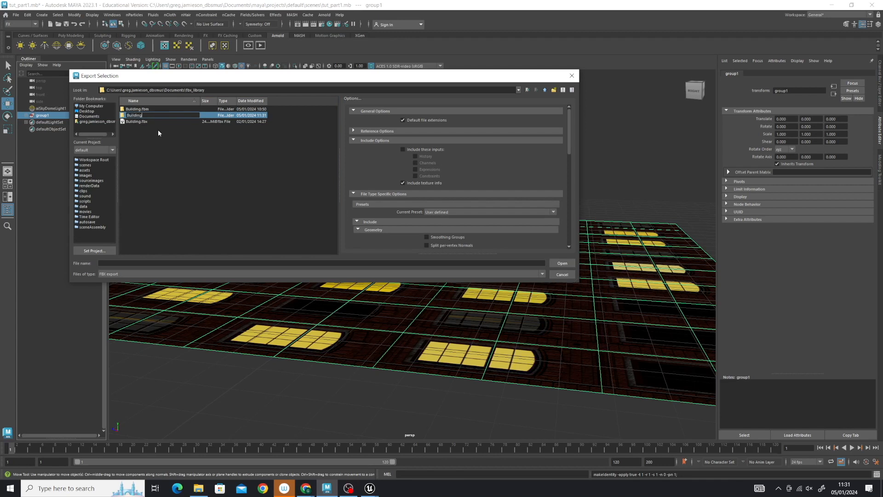
key("Backspace")
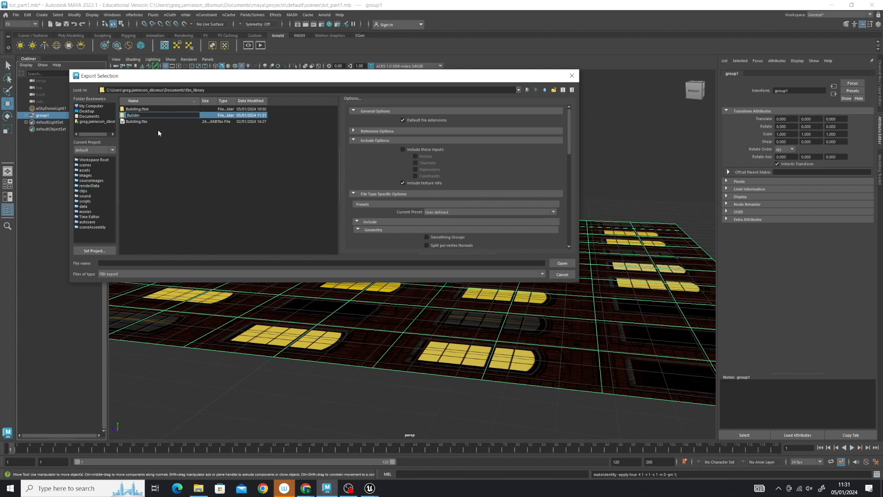
double_click(133, 115)
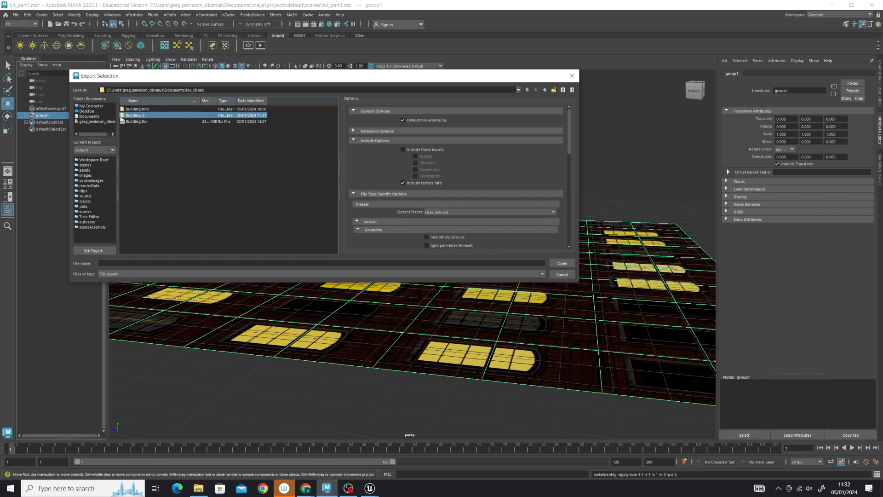
double_click(136, 115)
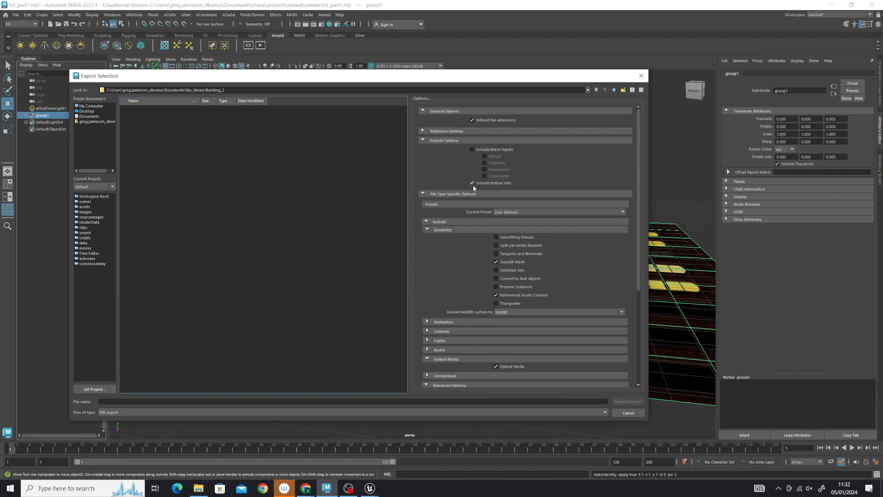
Enable Embed Media in the FBX export options.
left_click(426, 229)
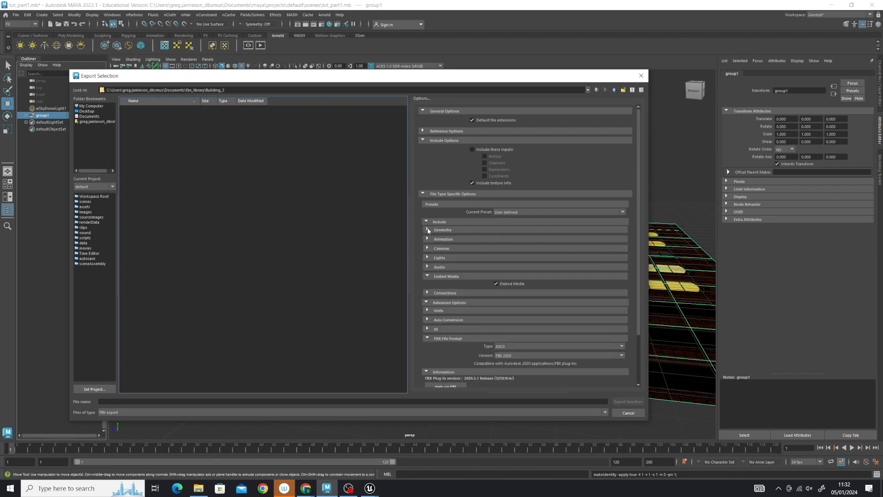
left_click(426, 230)
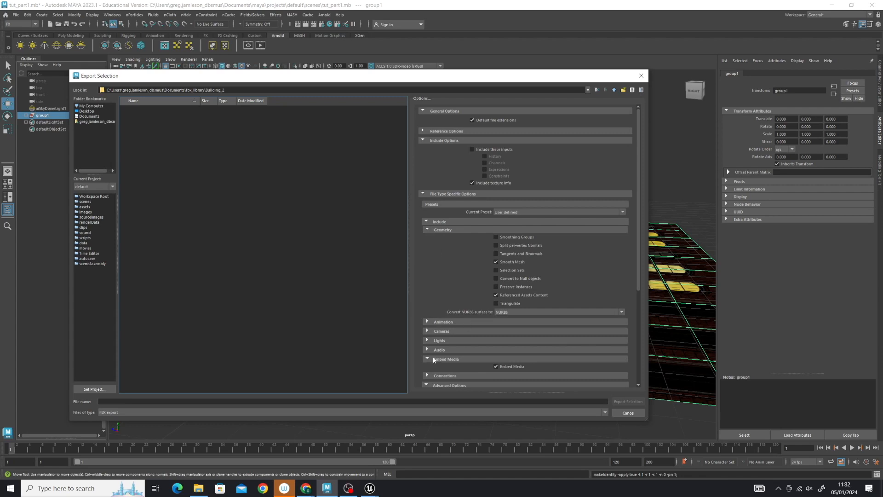
left_click(426, 359)
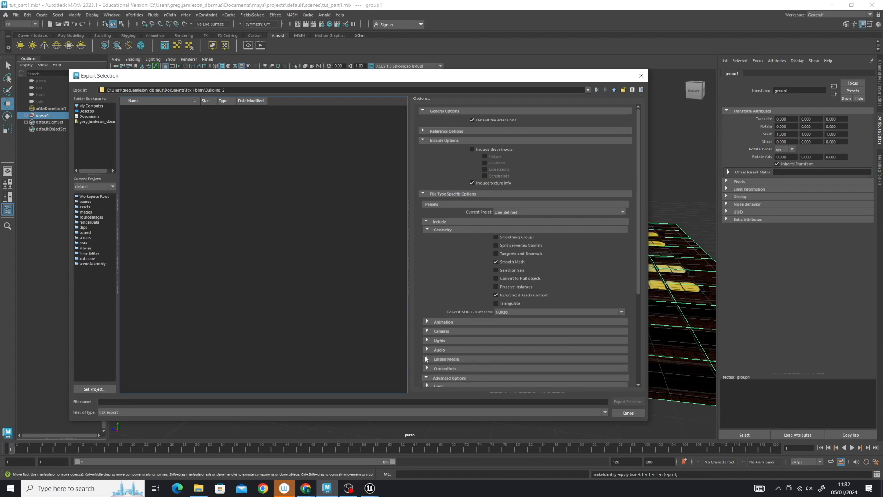
left_click(426, 359)
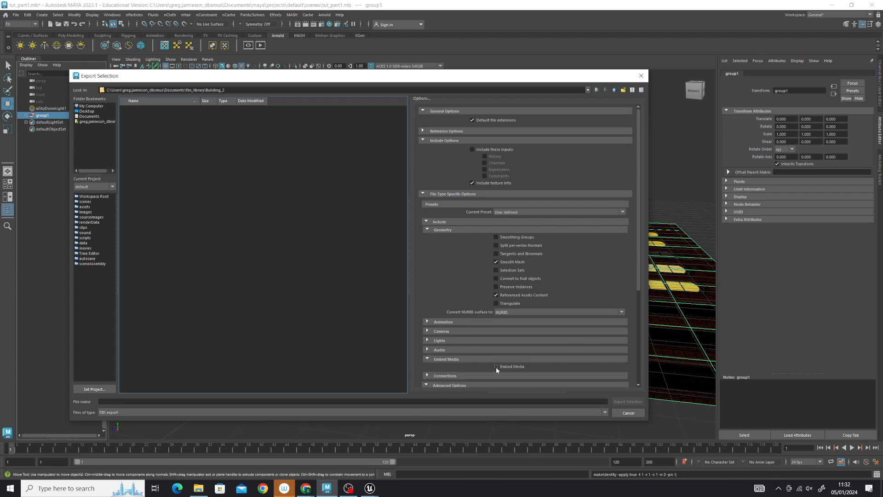
left_click(496, 366)
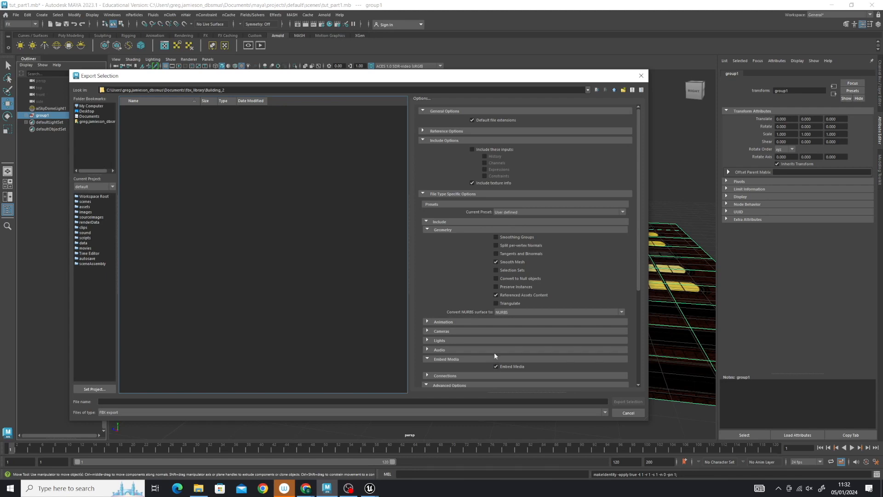
mouse_move(499, 332)
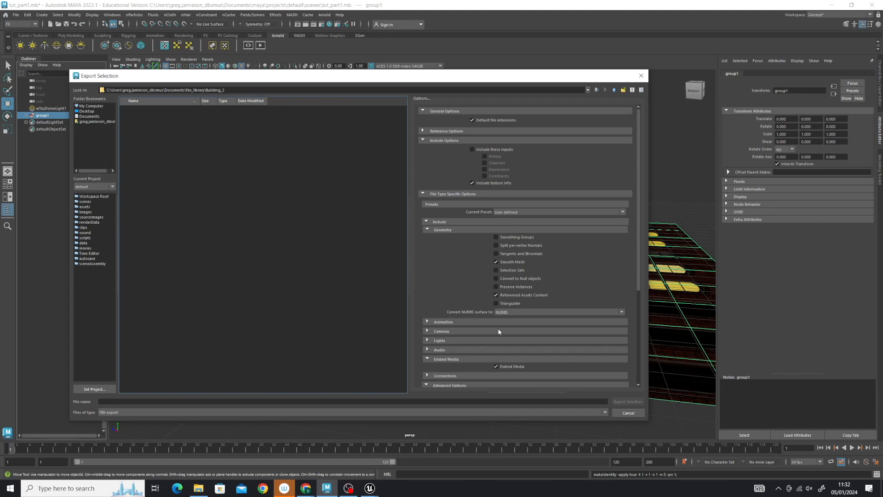
mouse_move(508, 332)
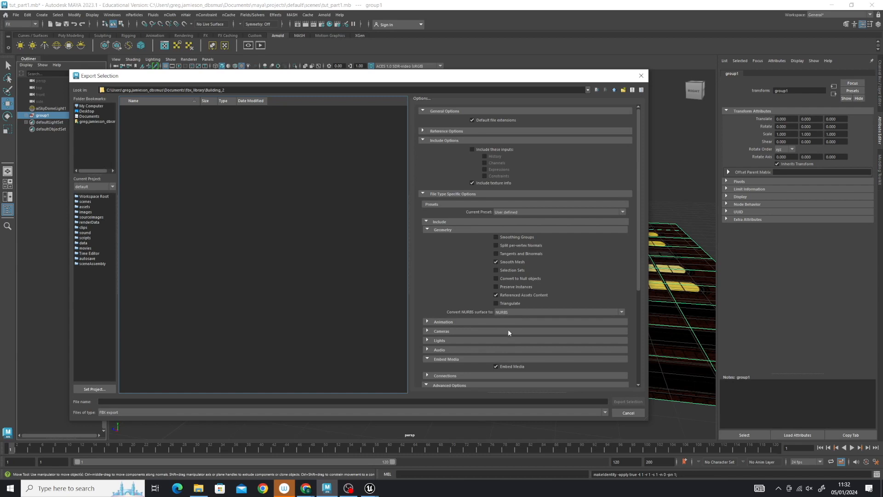
scroll("down", 3)
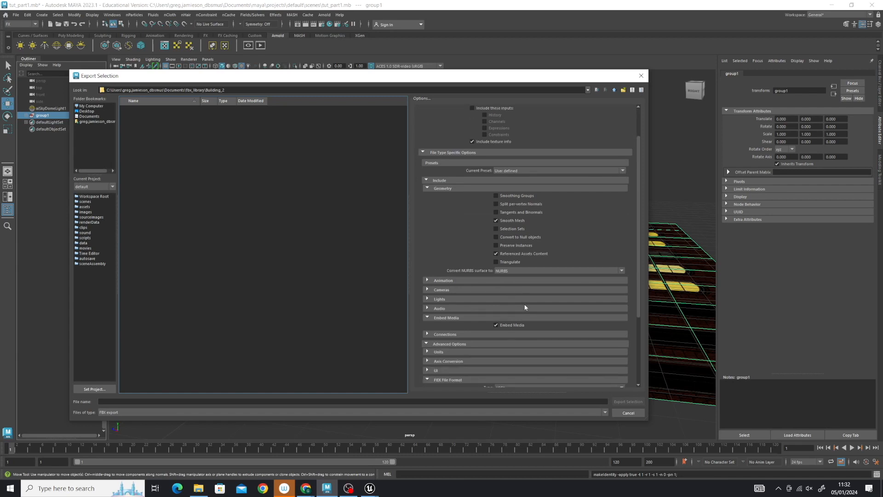
scroll("down", 3)
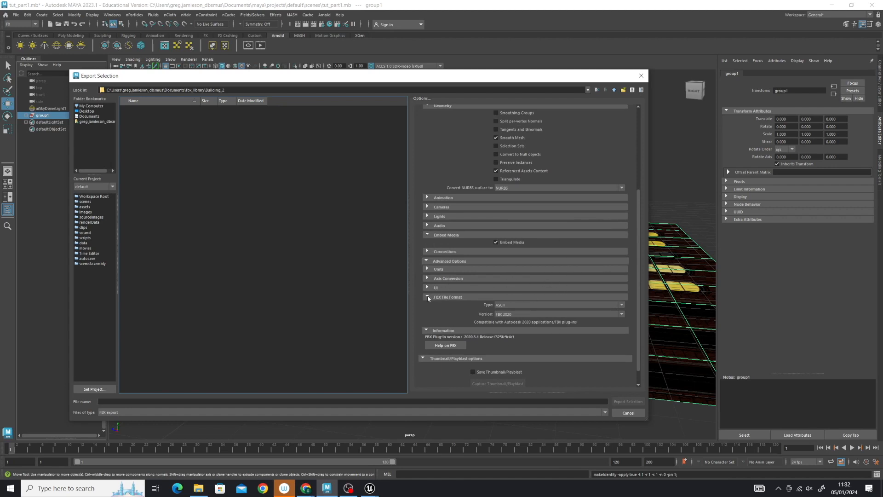
Review the FBX File Format section and reach the file type choices for ASCII / FBX 2020.
left_click(427, 297)
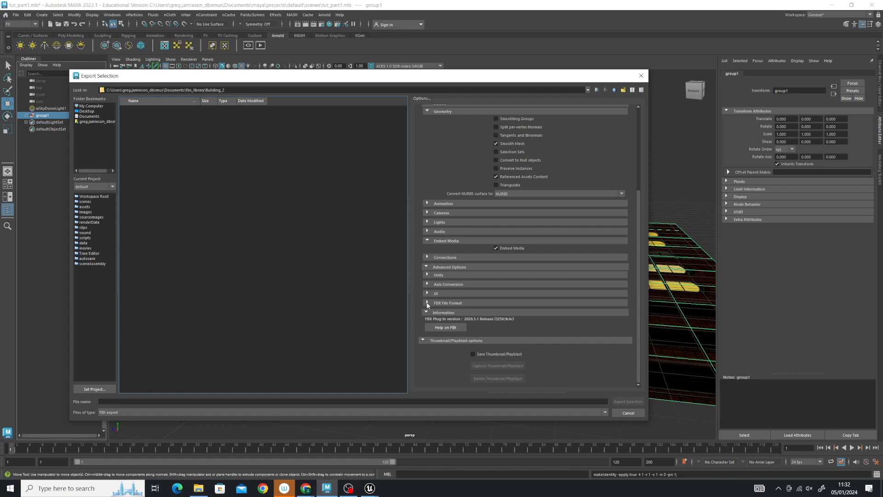
left_click(426, 302)
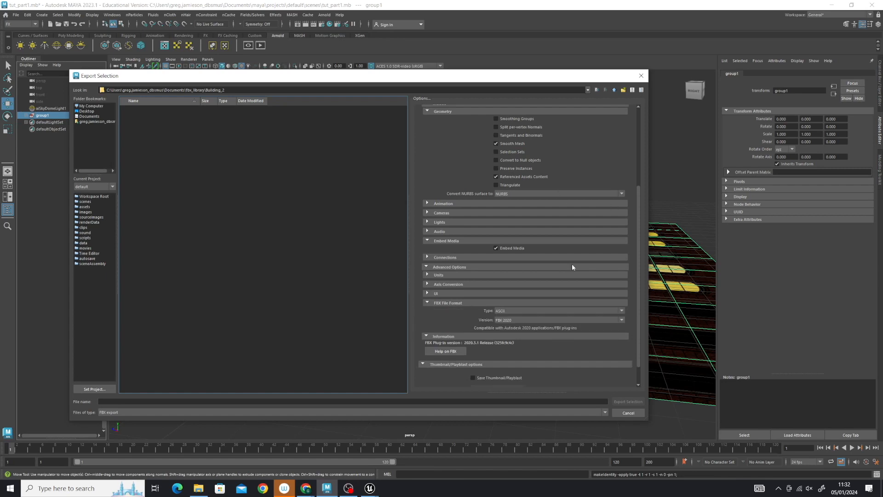
scroll("down", 3)
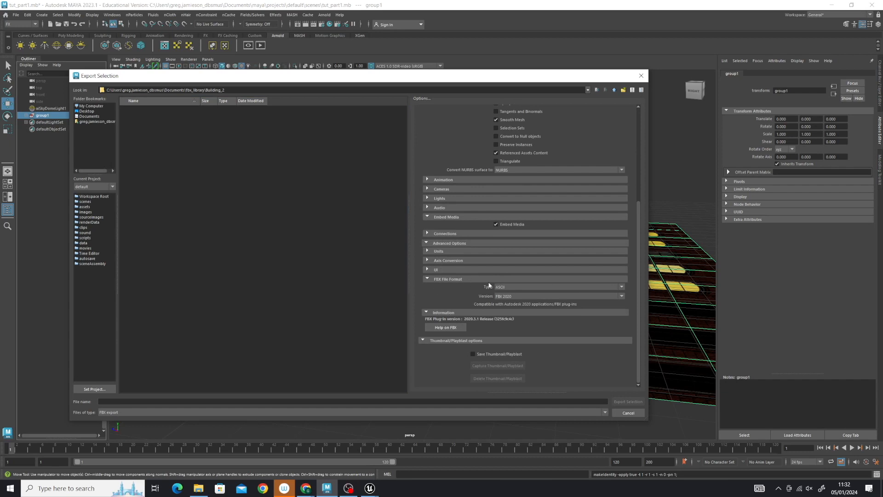
mouse_move(522, 299)
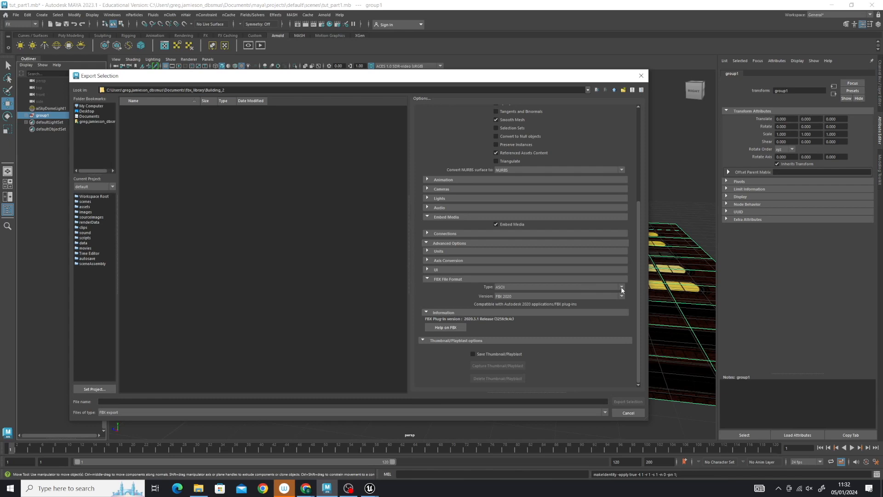
left_click(620, 287)
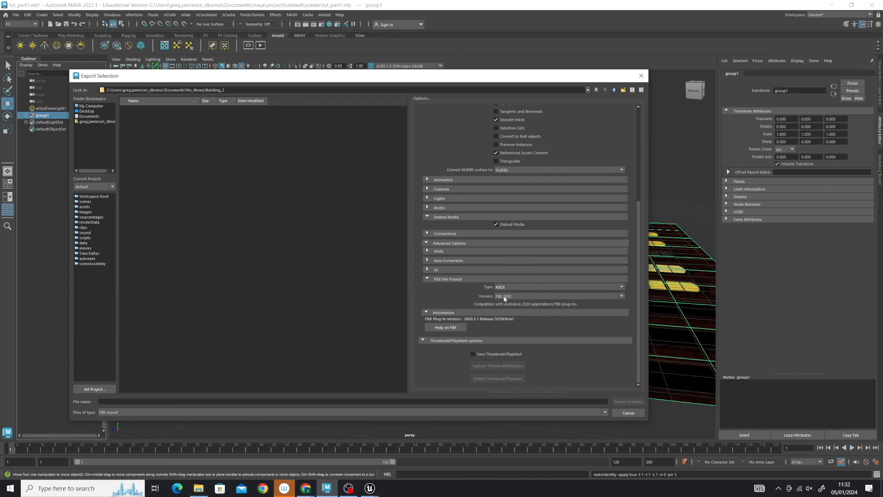
mouse_move(514, 299)
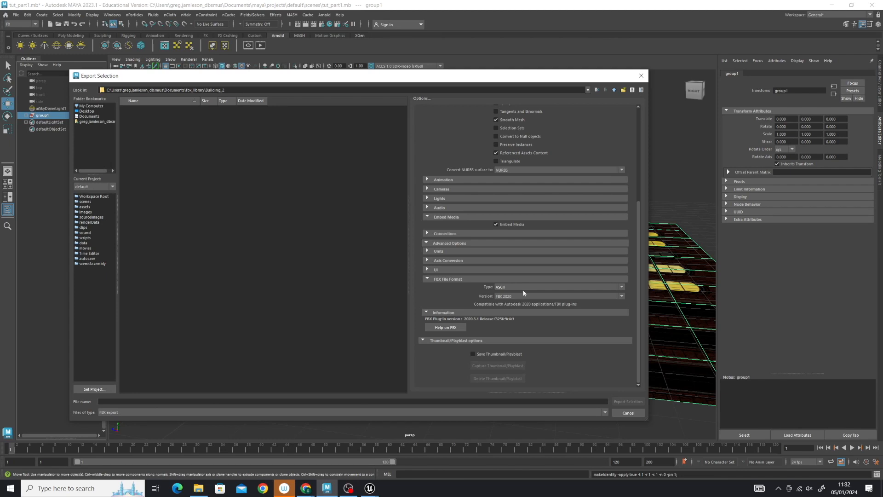
mouse_move(530, 304)
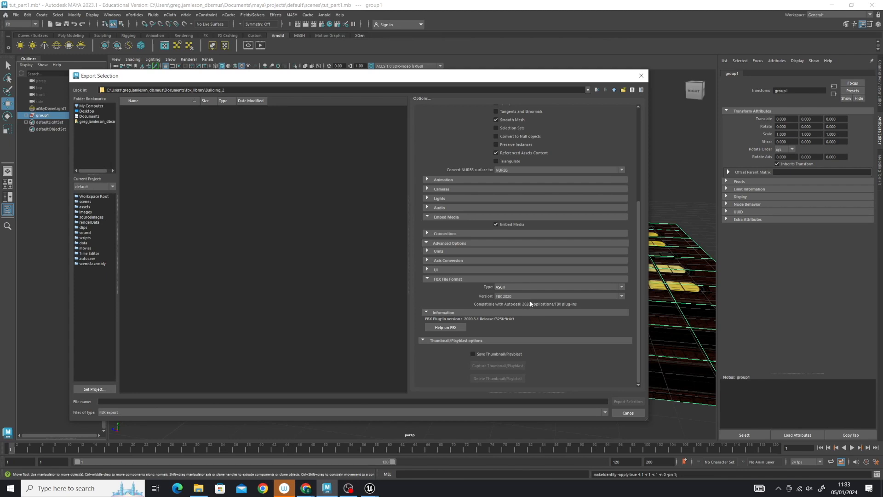
mouse_move(561, 307)
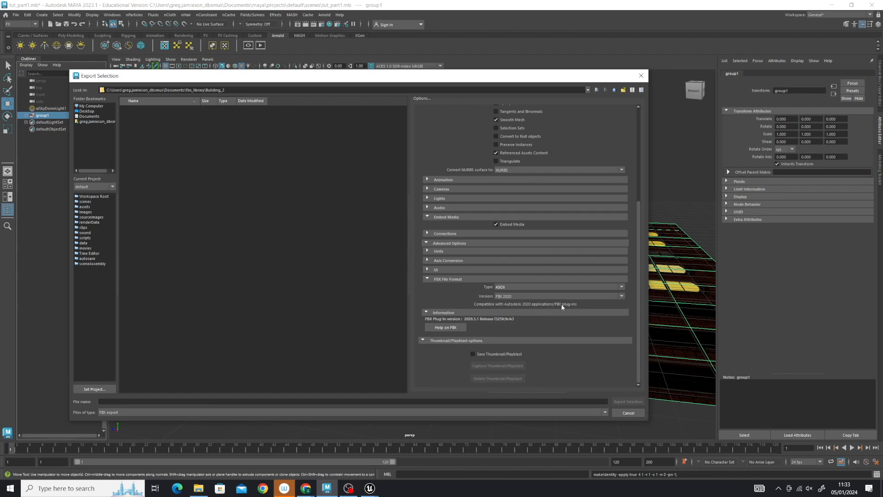
Export group1 as the FBX file Building2 into the Building_2 folder.
left_click(352, 401)
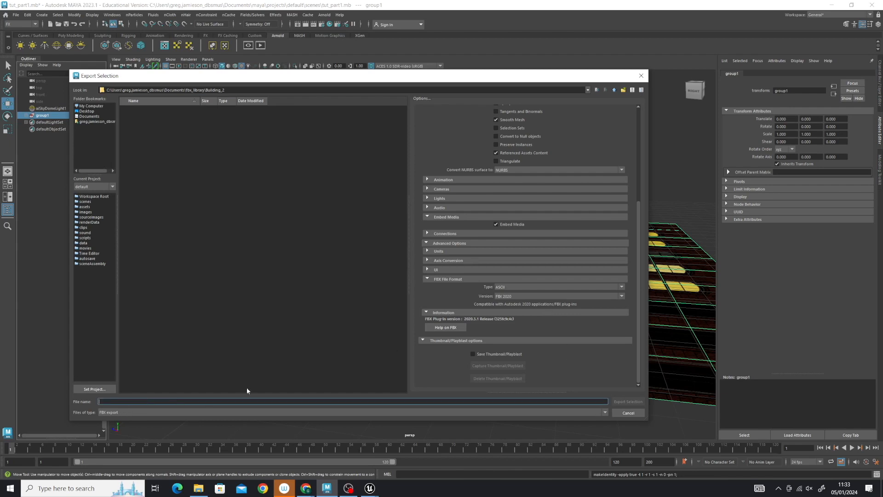
type("Building2")
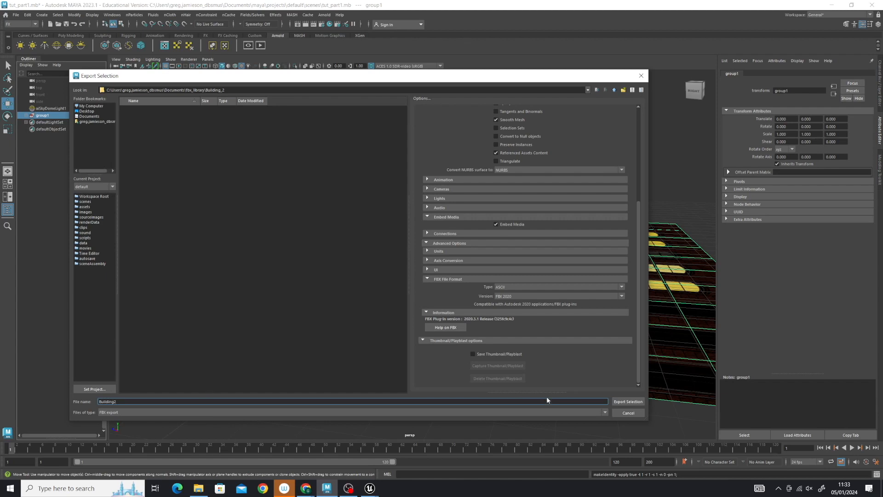
left_click(627, 401)
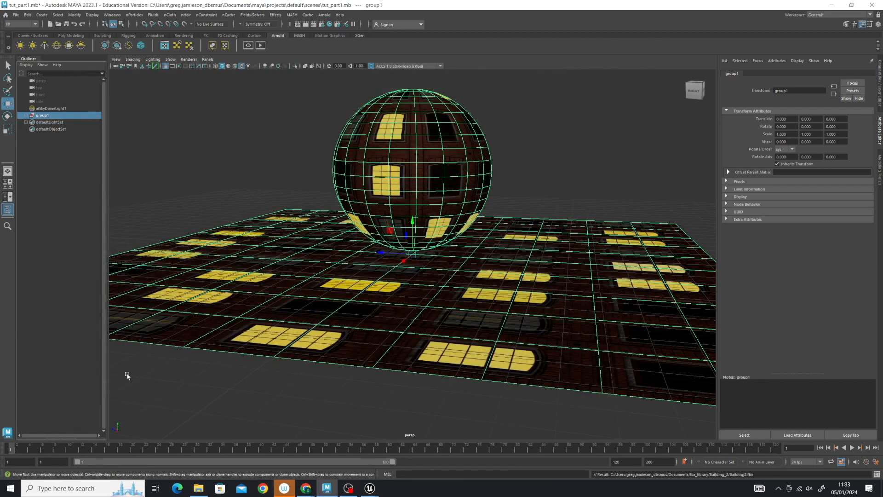
mouse_move(322, 244)
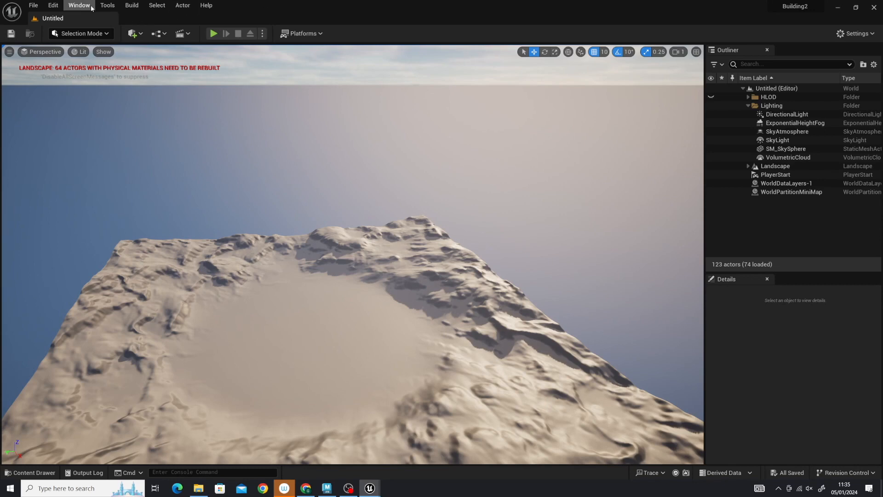
Create a new level from the Basic template, replacing the open-world level.
left_click(53, 5)
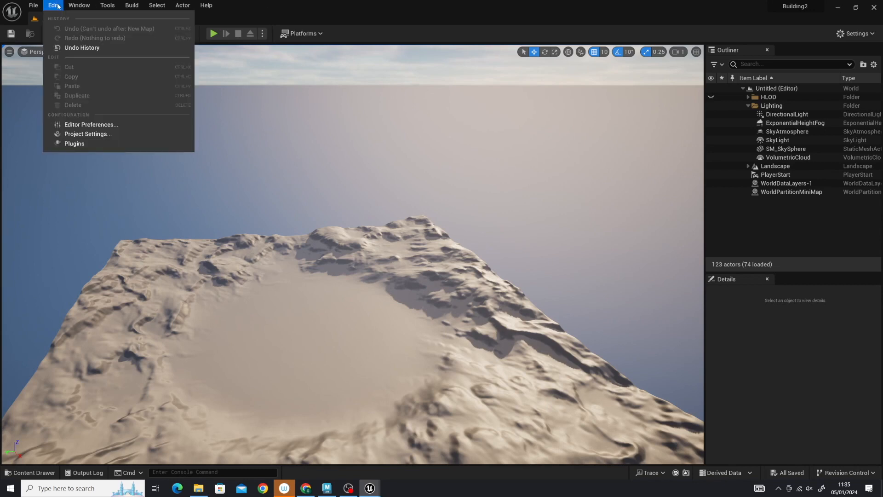
left_click(33, 5)
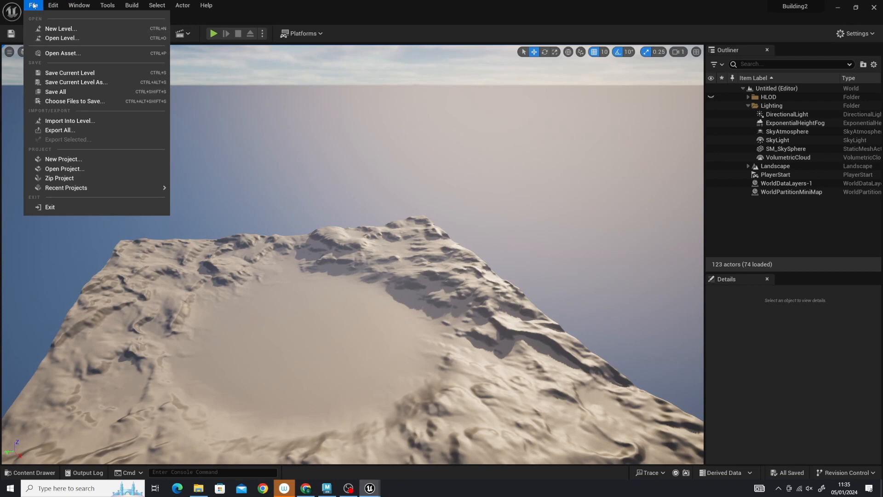
left_click(60, 28)
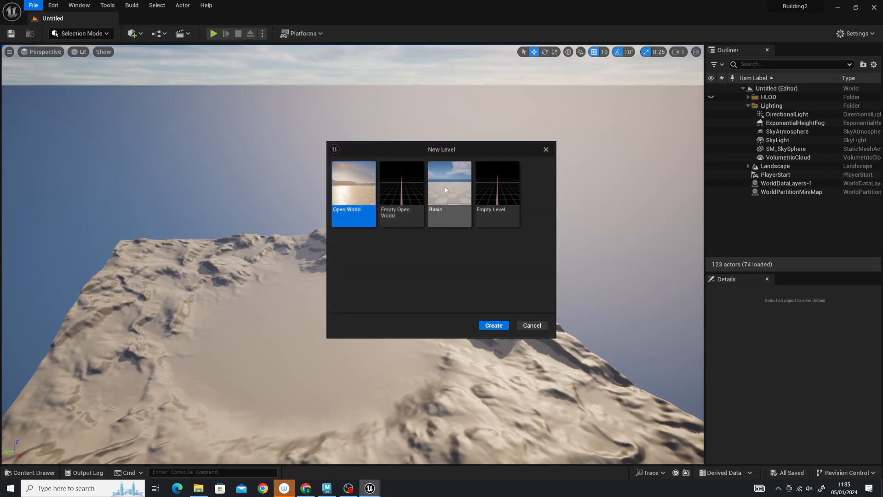
left_click(449, 186)
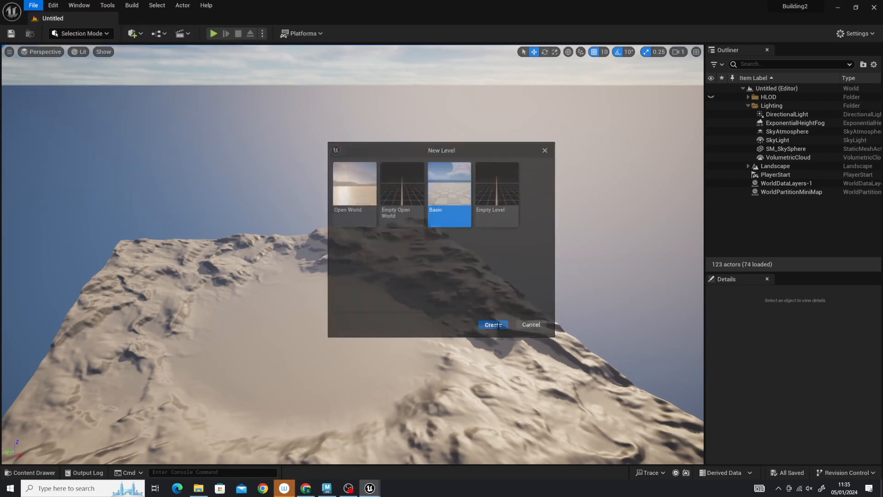
left_click(492, 325)
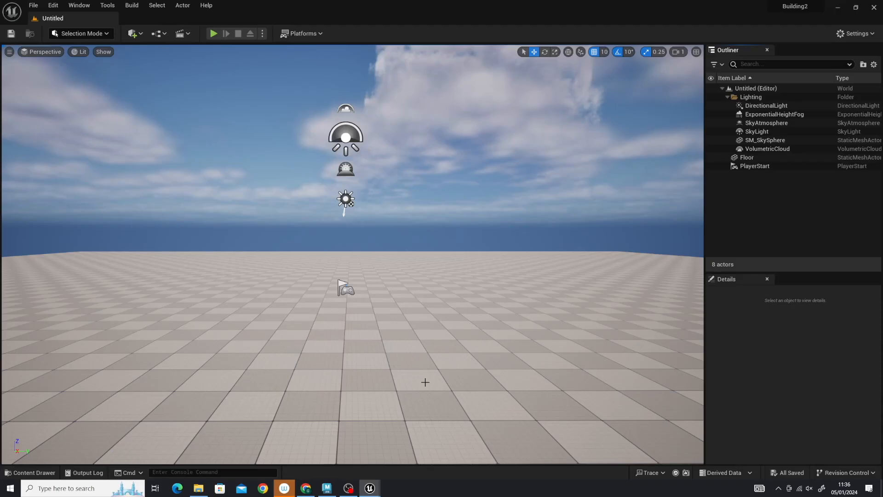
mouse_move(34, 473)
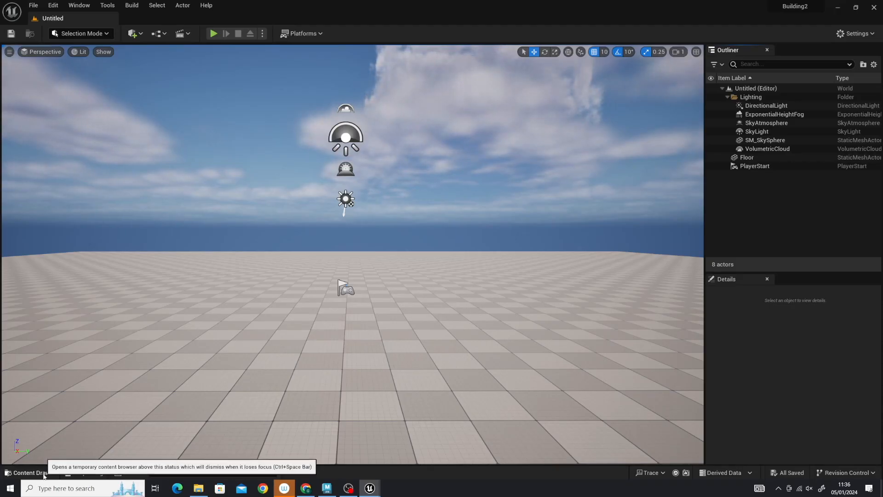
Import Building2 from fbx_library/Building_2 through the Content Drawer.
left_click(28, 472)
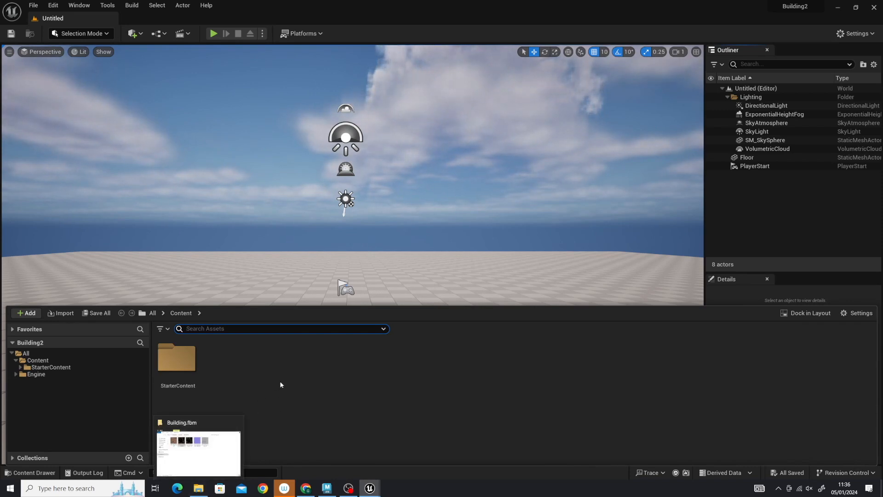
left_click(27, 313)
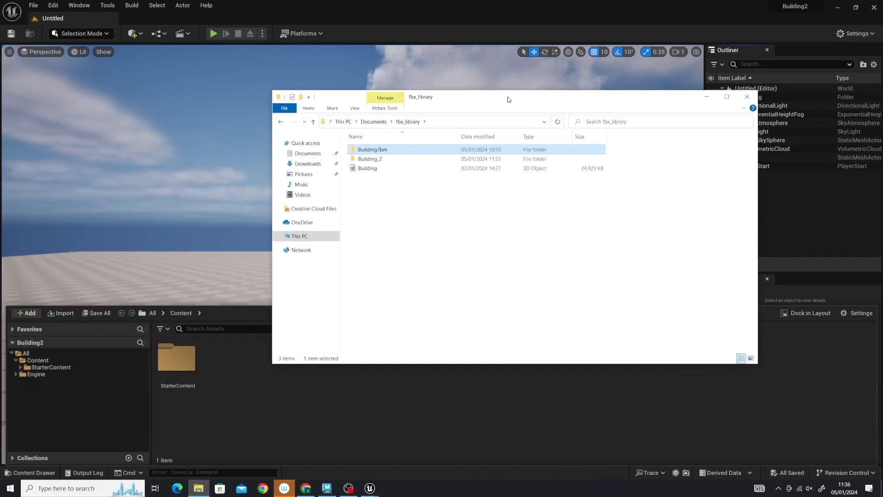
double_click(370, 158)
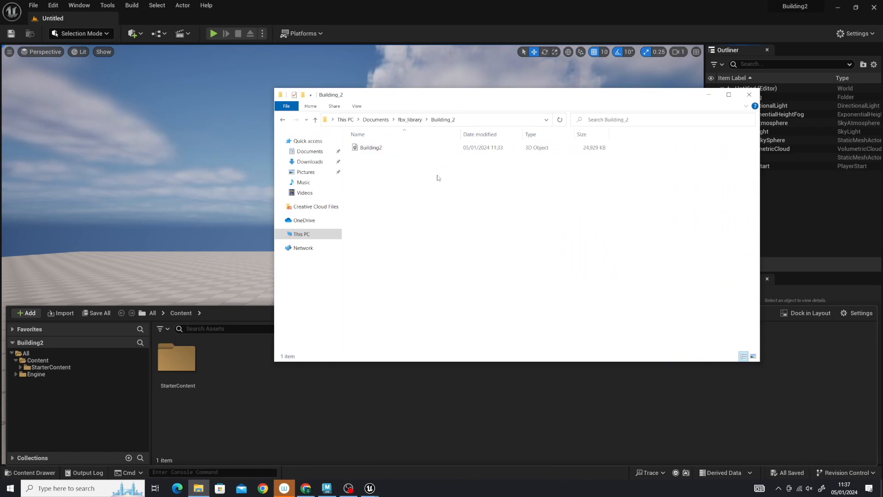
mouse_move(371, 147)
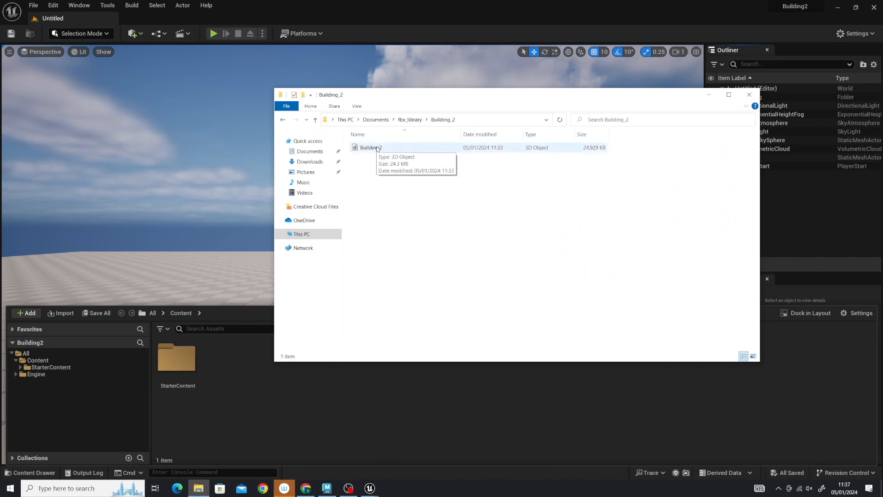
mouse_move(369, 148)
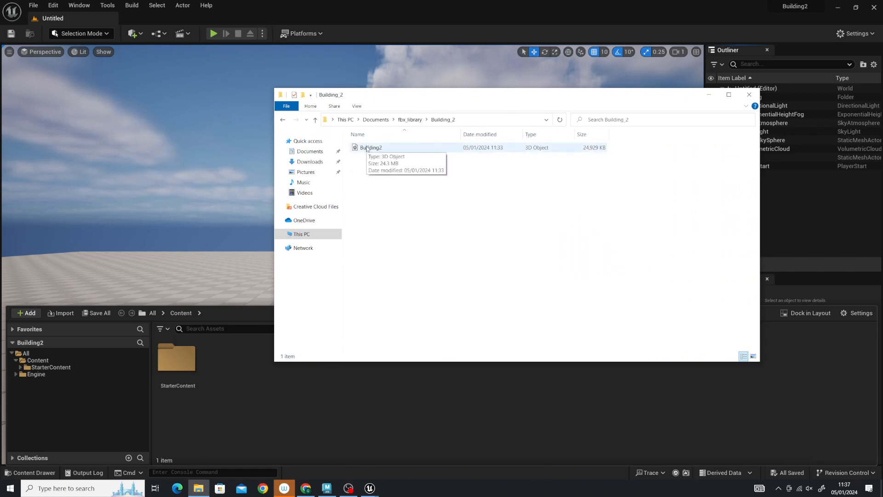
left_click(371, 147)
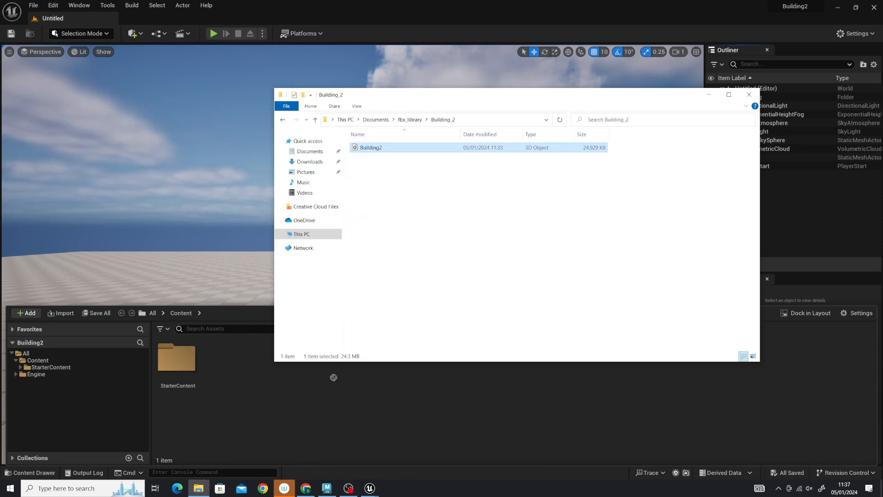
double_click(370, 147)
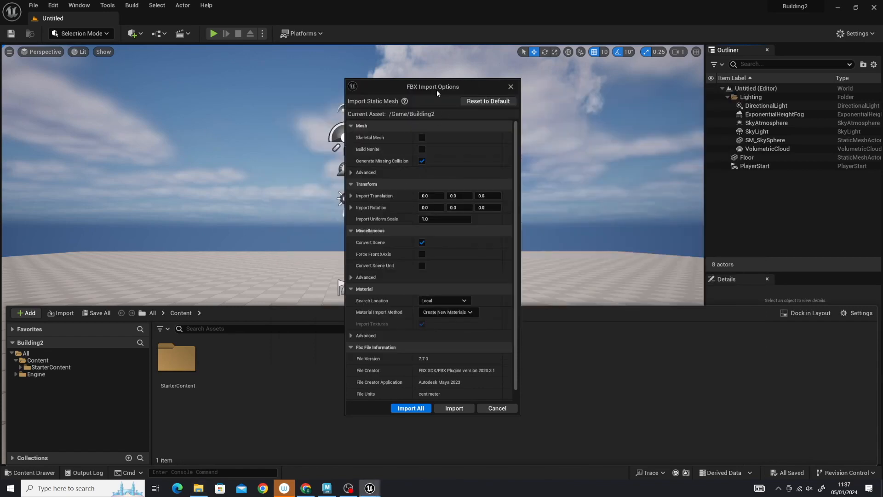
mouse_move(422, 137)
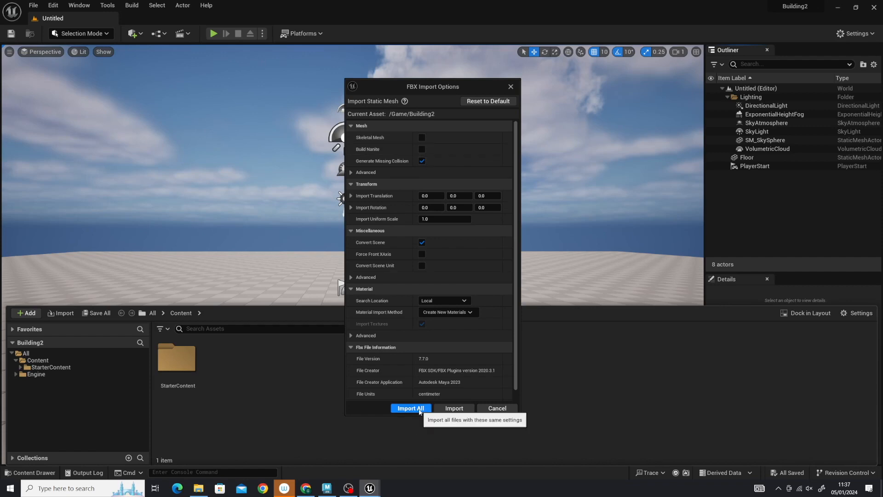
Import all meshes with default settings and dismiss the smoothing-group message log.
left_click(410, 407)
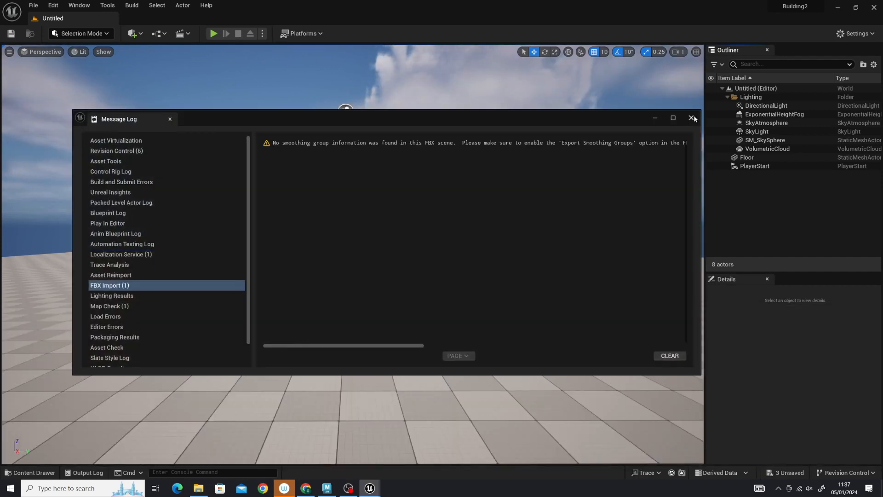
left_click(691, 118)
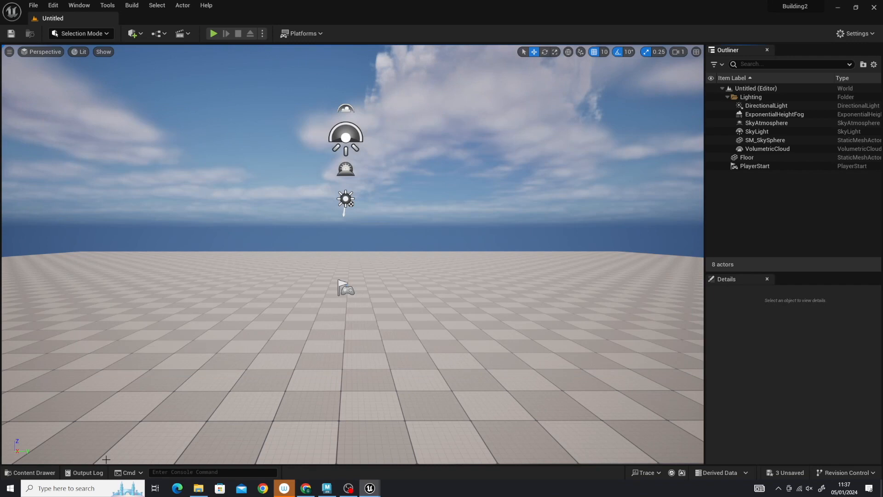
Import the Building2.fbm textures into a Building2 content folder and verify the color, emissive, normal and roughness maps.
left_click(31, 476)
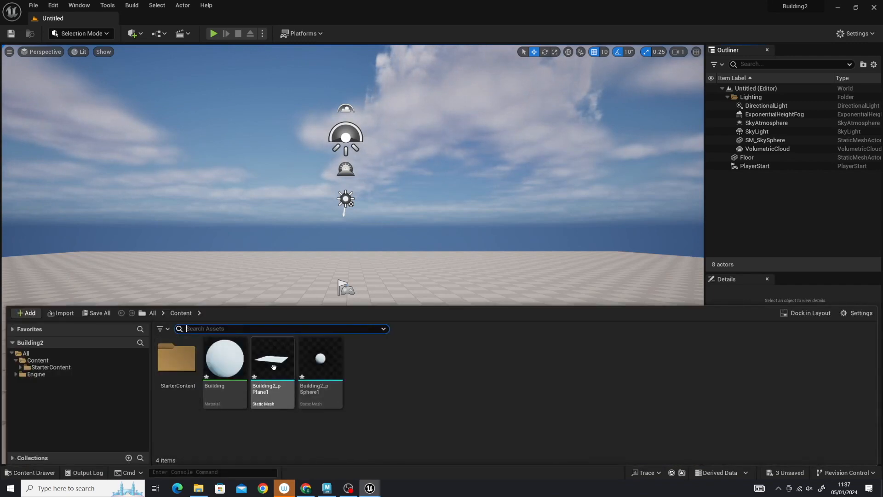
mouse_move(225, 359)
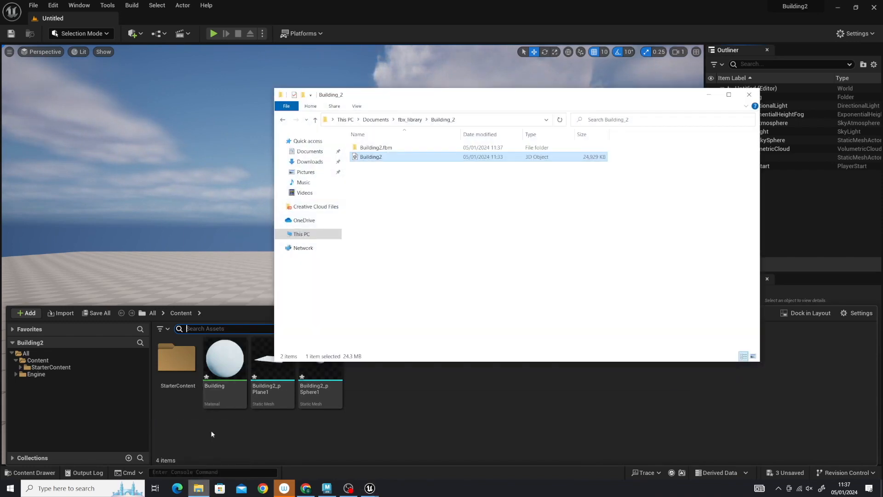
double_click(375, 148)
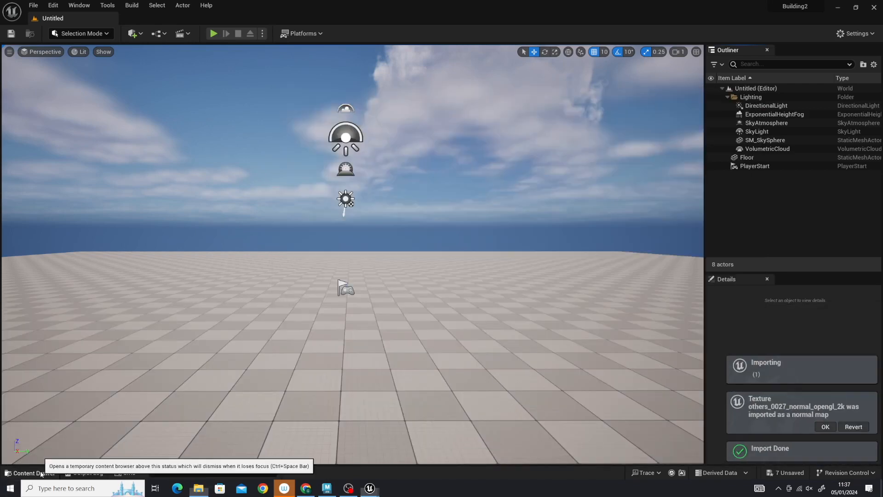
left_click(29, 471)
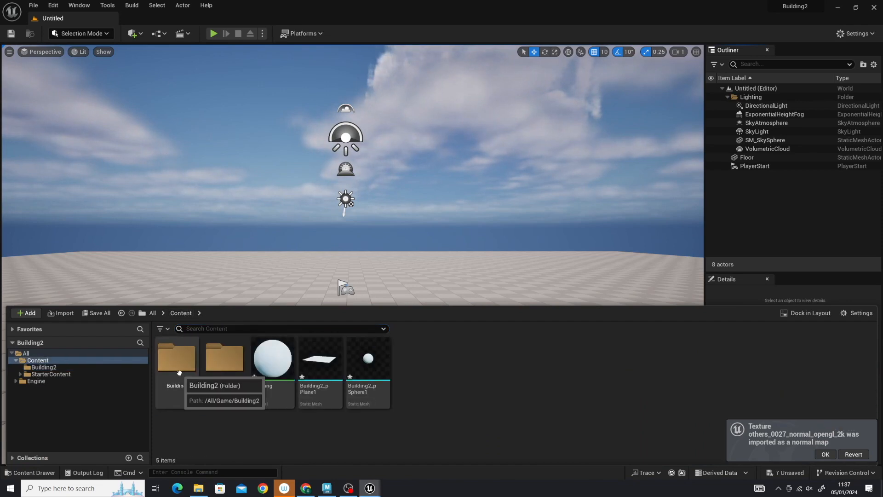
double_click(176, 358)
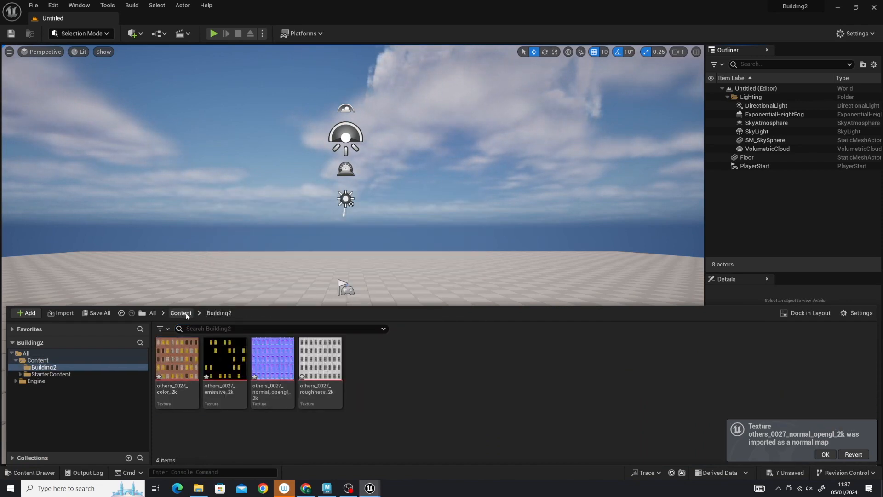
left_click(180, 313)
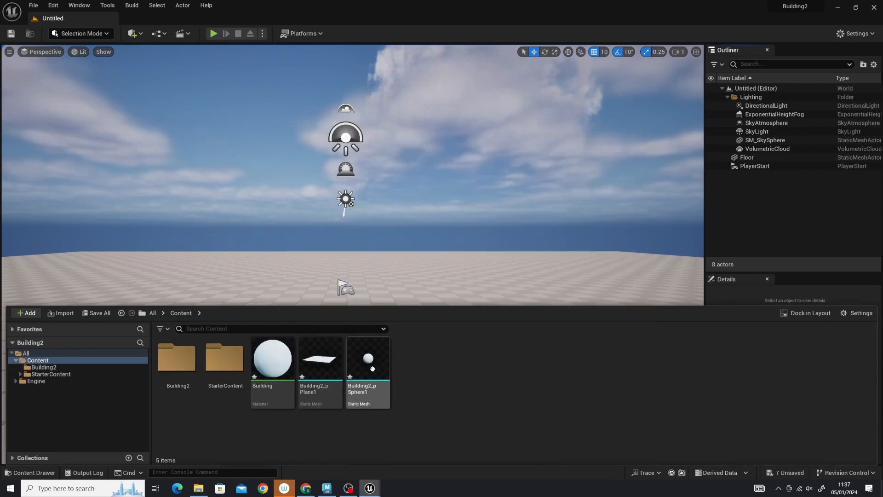
Place the Building2 plane and sphere meshes in the level and scale them to 52.75.
left_click(319, 358)
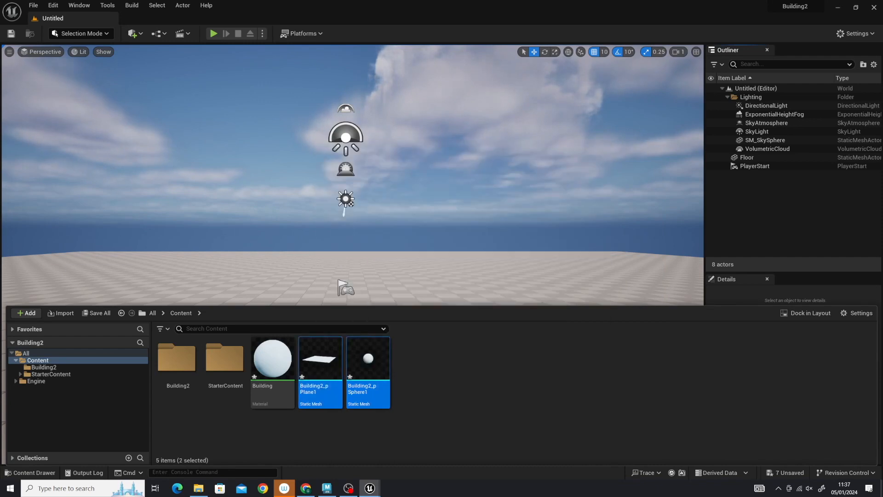
mouse_move(320, 358)
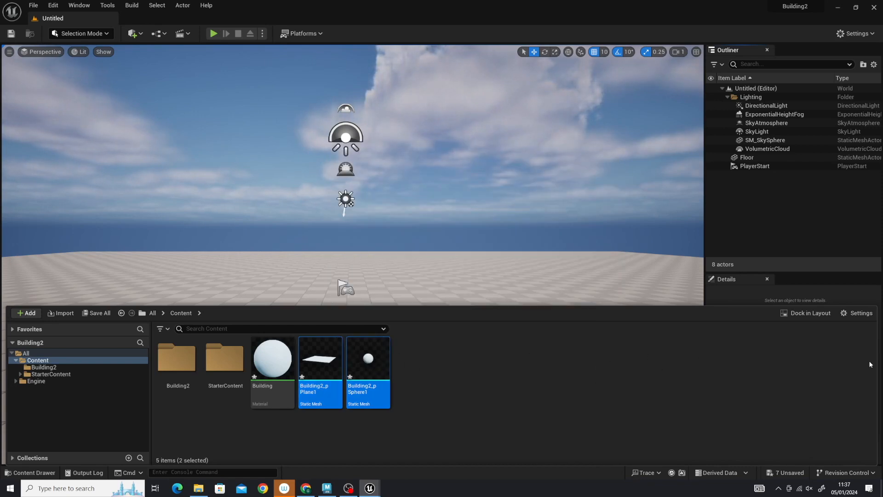
mouse_move(408, 379)
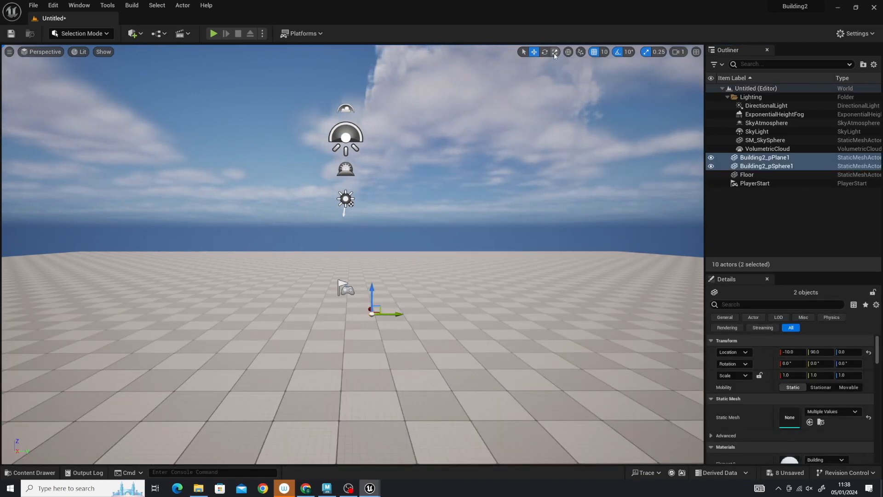
left_click(553, 52)
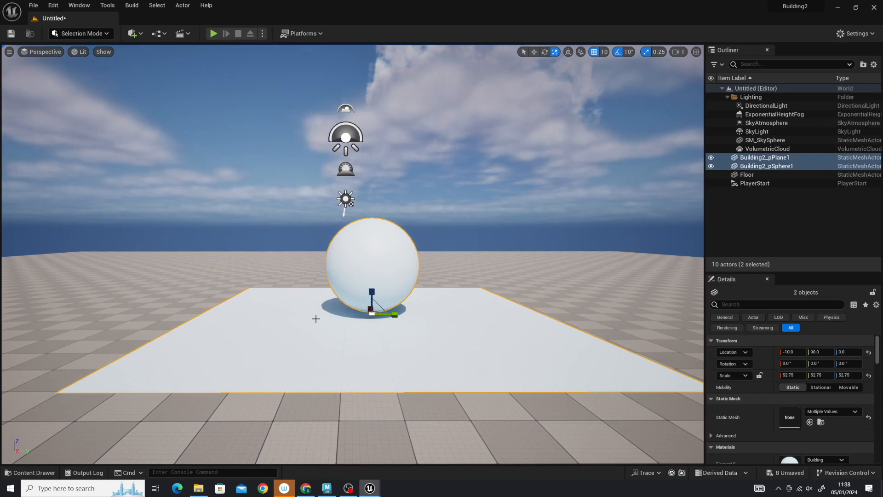
mouse_move(334, 320)
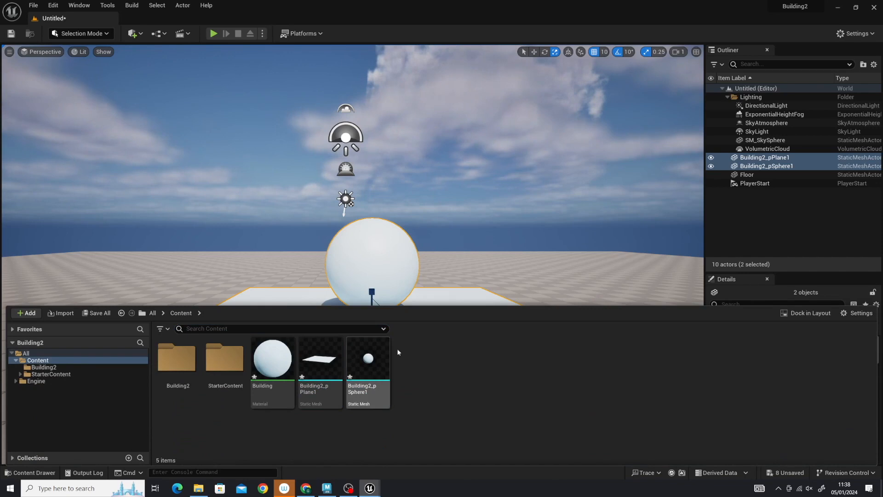
mouse_move(272, 359)
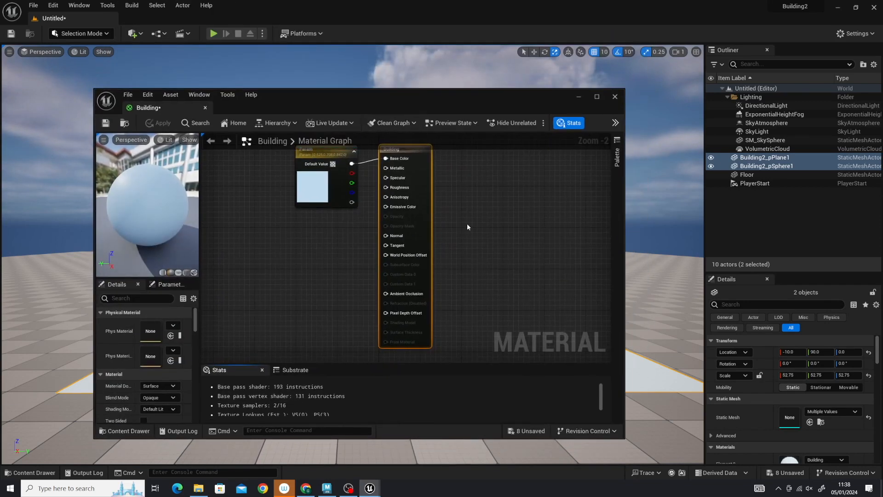
mouse_move(327, 155)
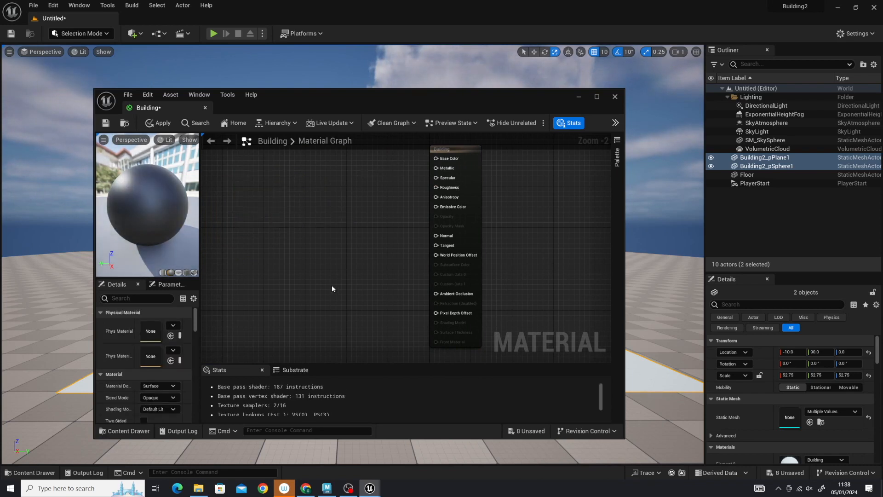
mouse_move(126, 431)
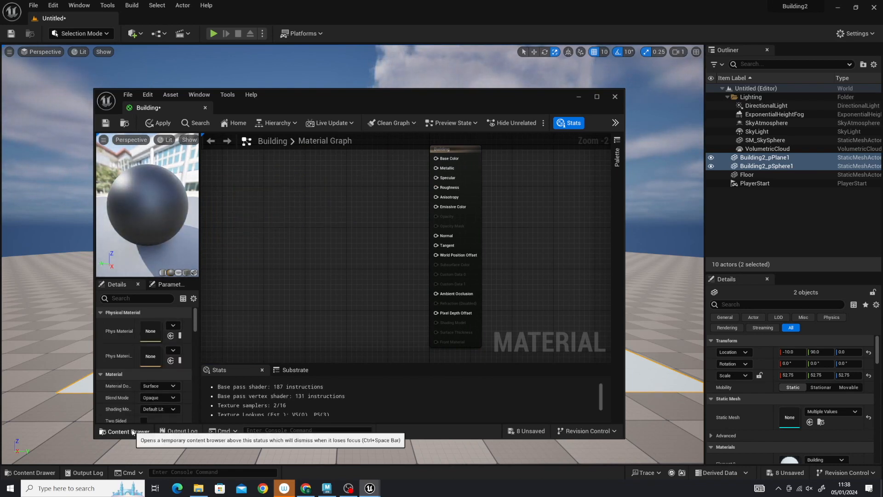
Wire the brick color texture to Base Color and the grey map to Roughness in the Building material.
left_click(124, 430)
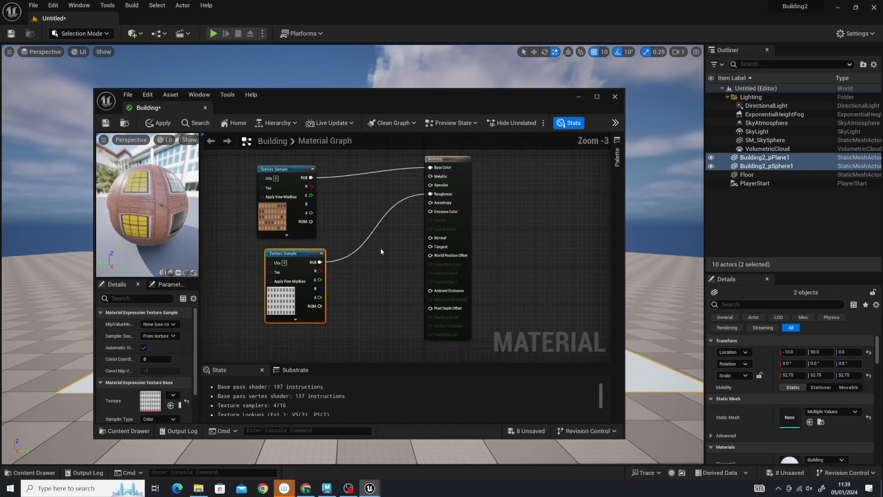
Connect the normal map texture to the Normal input, save the Building material and close the editor.
scroll("down", 3)
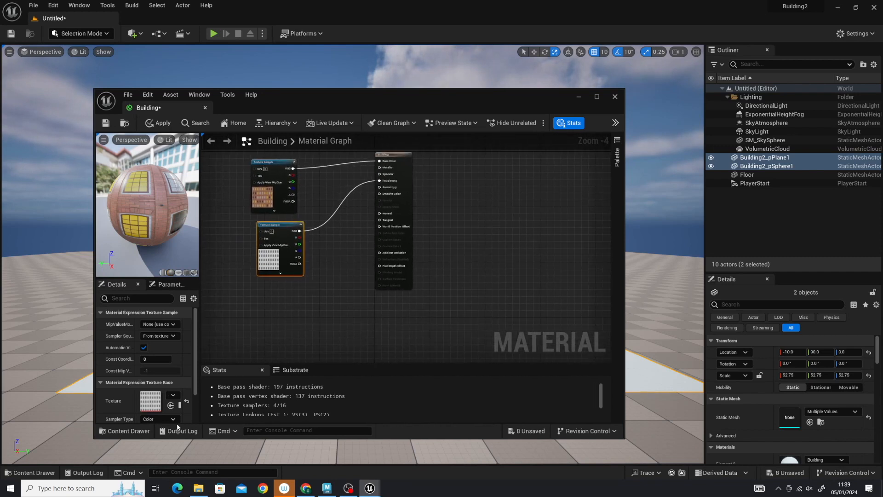
left_click(125, 430)
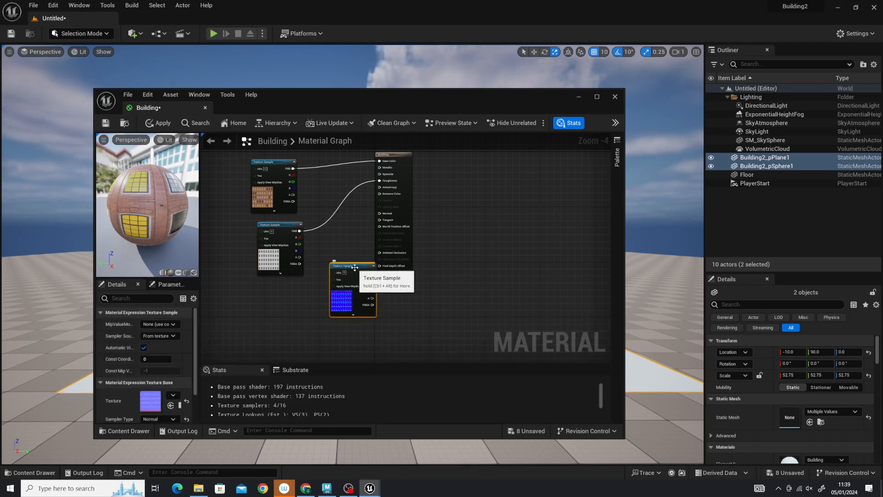
left_click_drag(353, 291, 274, 312)
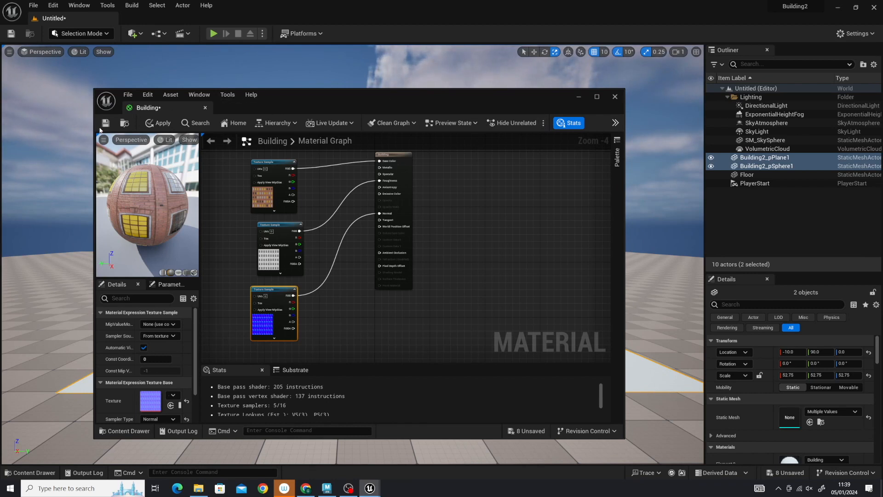
left_click(104, 122)
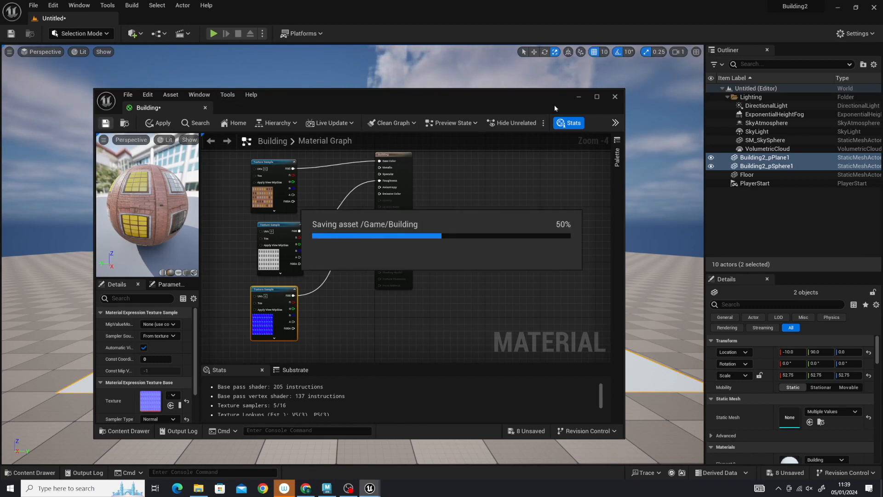
left_click(614, 96)
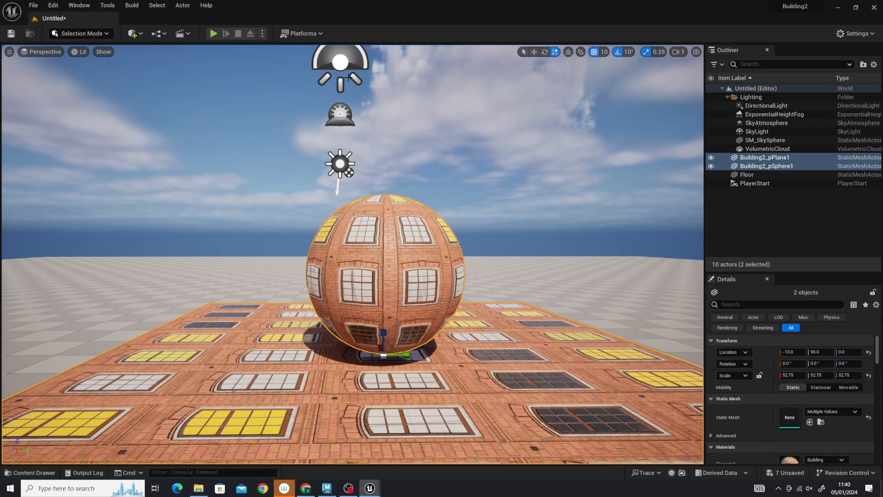
Rotate the DirectionalLight to a new sun angle so the sphere's shadow shifts across the plane.
left_click(766, 105)
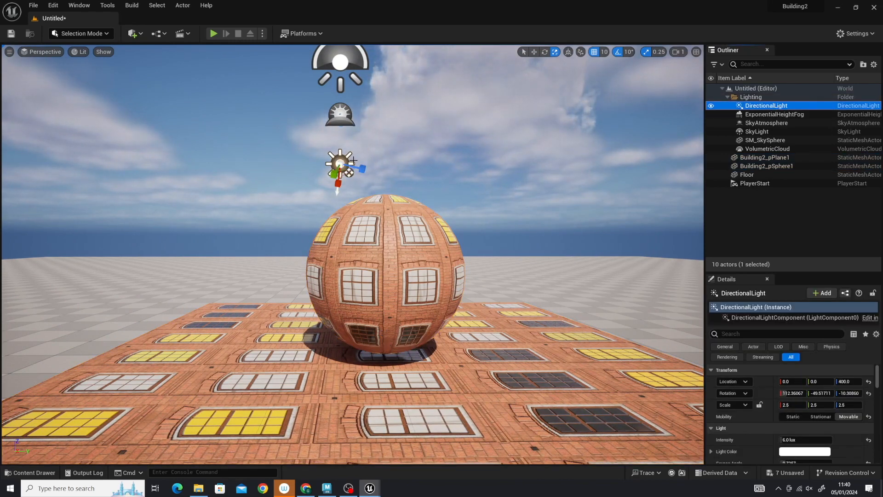
left_click(544, 51)
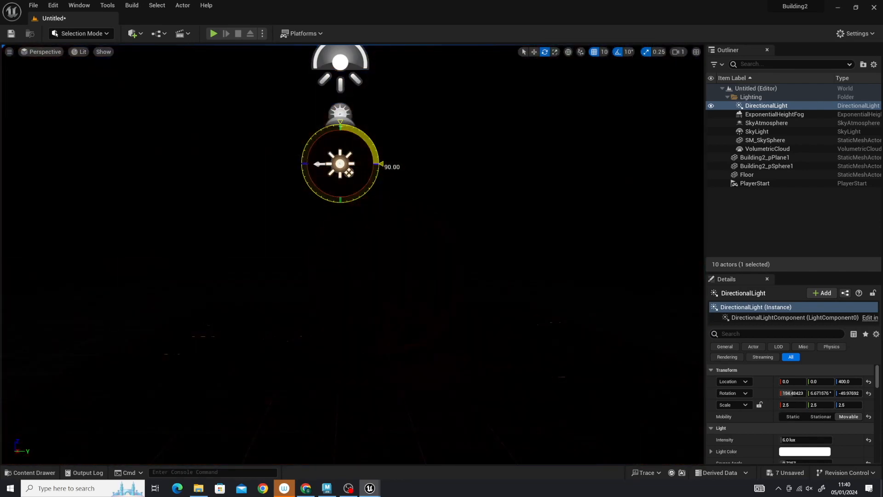
left_click_drag(380, 165, 337, 194)
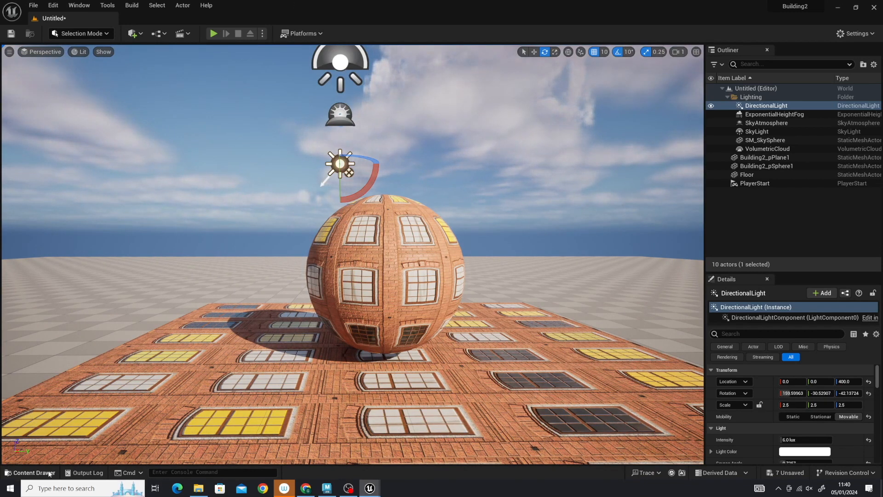
left_click(31, 472)
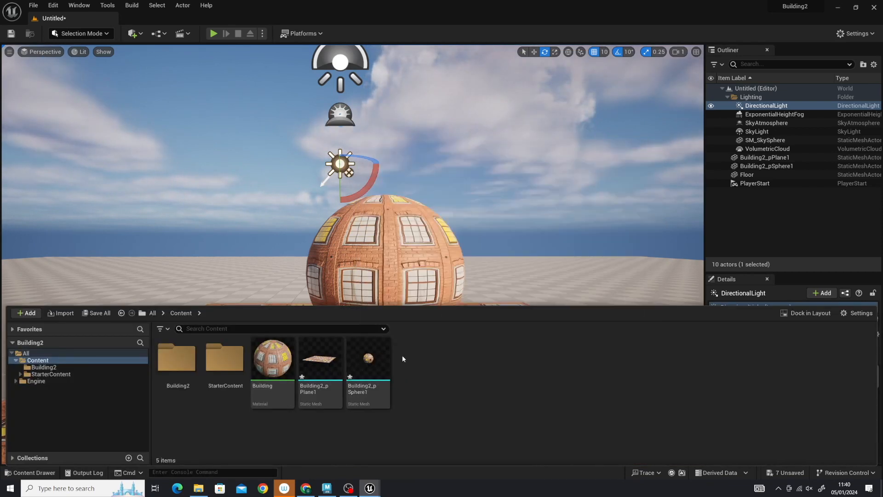
Add the emissive window texture as a sample in the Building material and open that texture for editing.
double_click(273, 358)
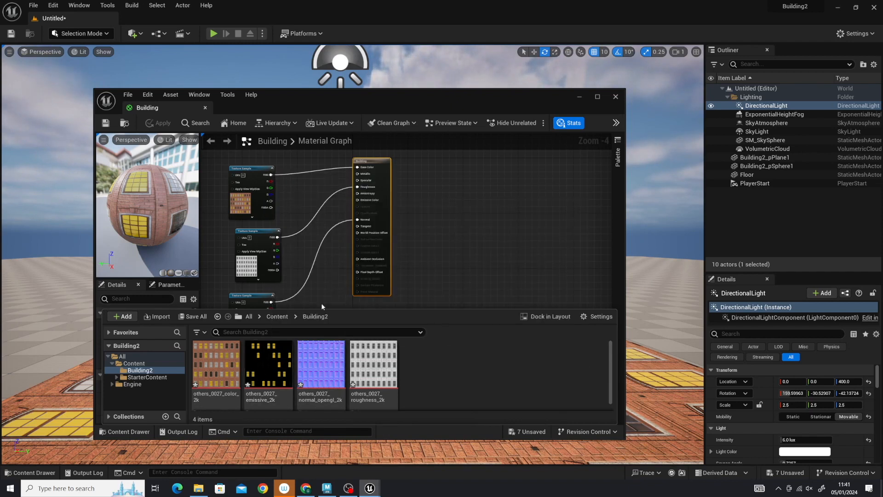
mouse_move(268, 366)
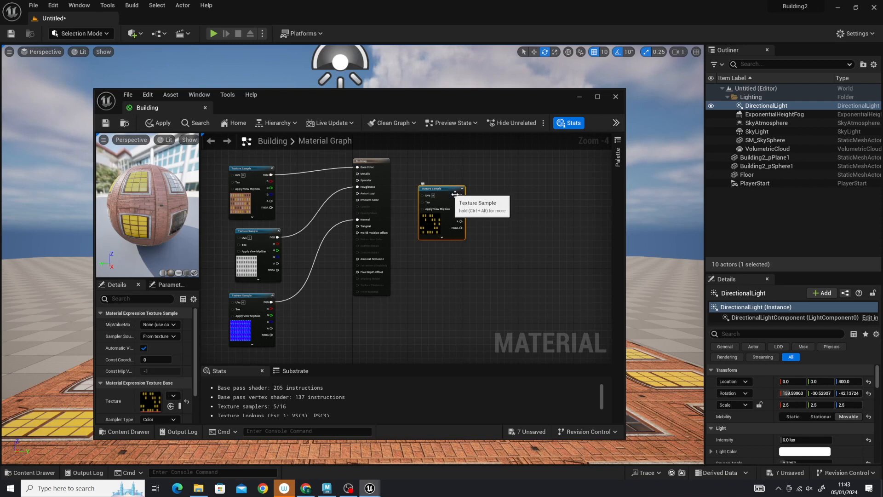
mouse_move(482, 198)
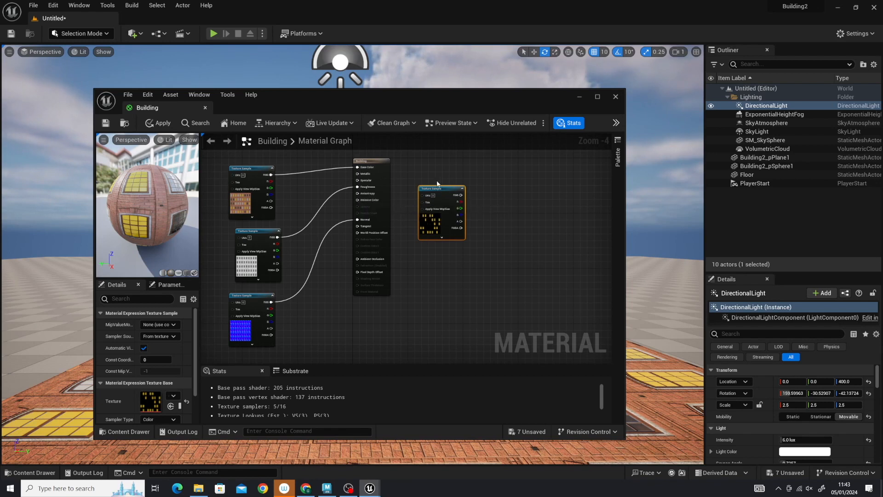
mouse_move(436, 219)
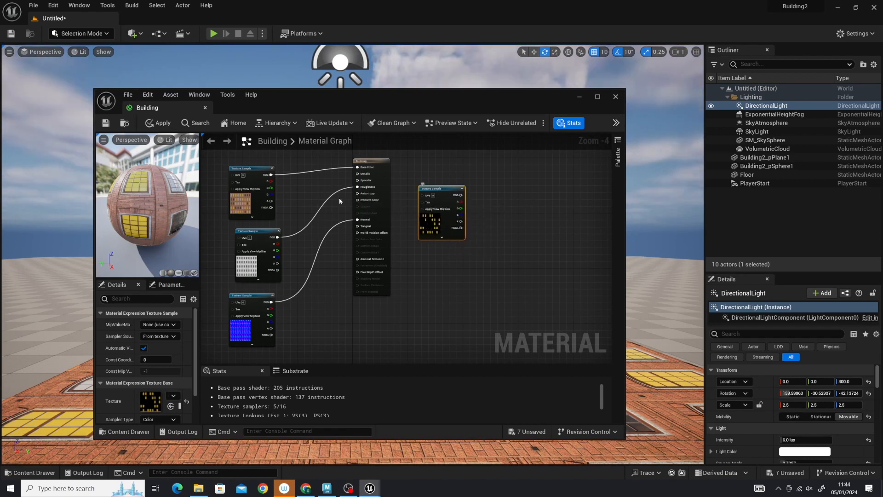
mouse_move(436, 229)
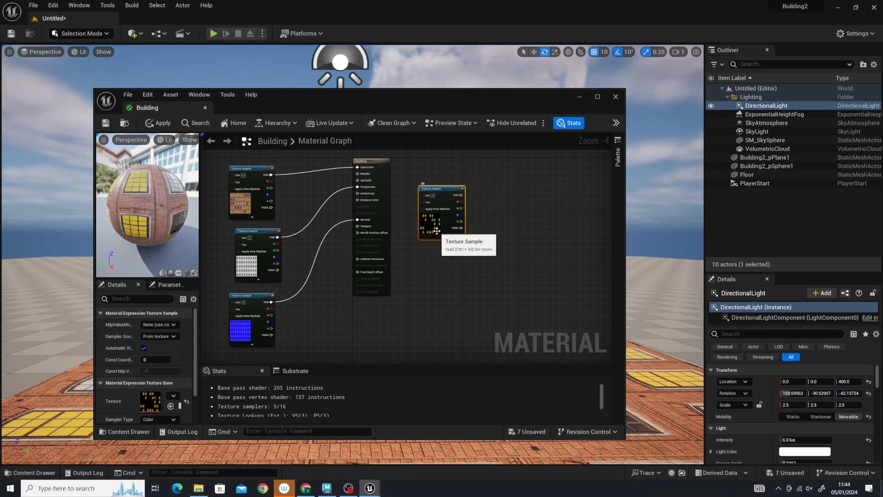
left_click(124, 432)
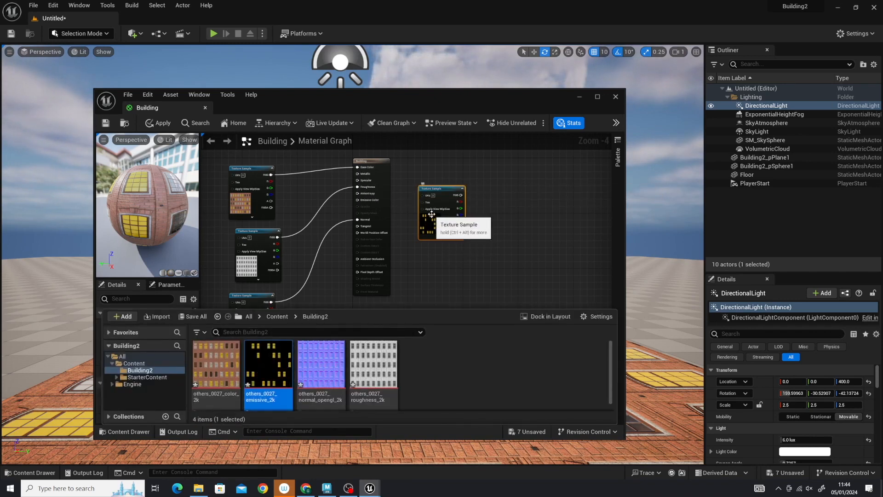
double_click(267, 366)
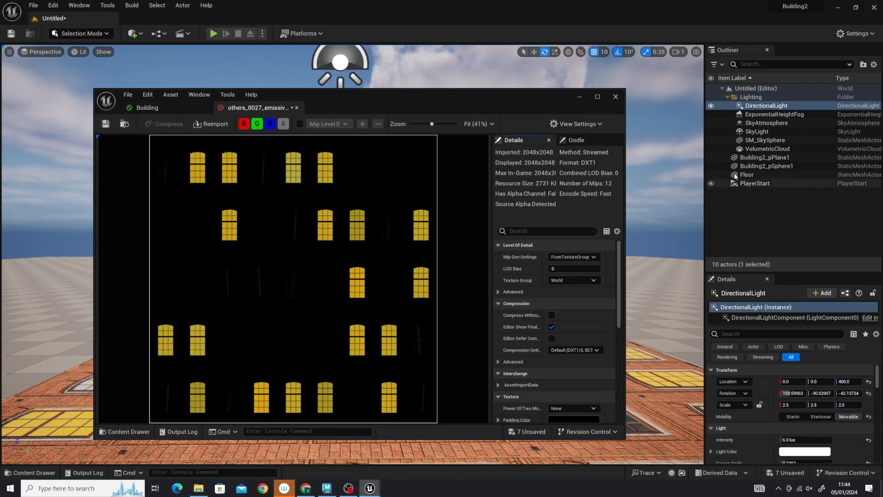
mouse_move(419, 247)
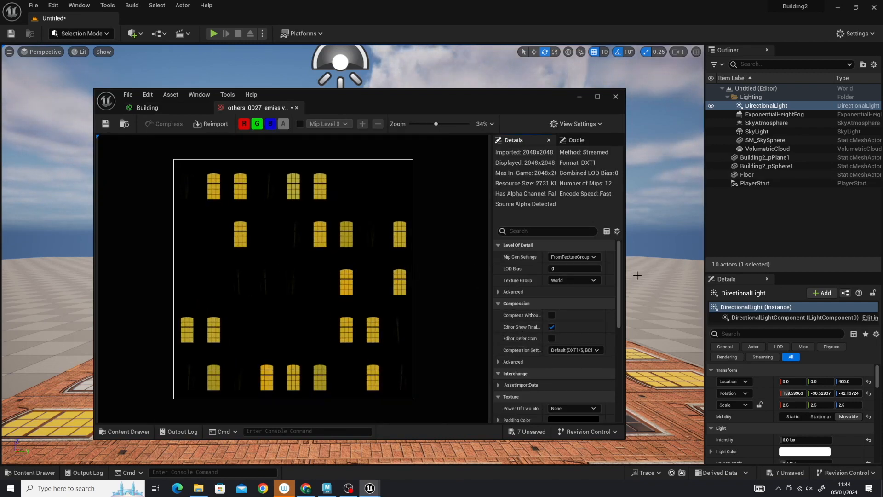
Lower the emissive texture's Saturation so the windows appear white, then apply the change.
scroll("down", 3)
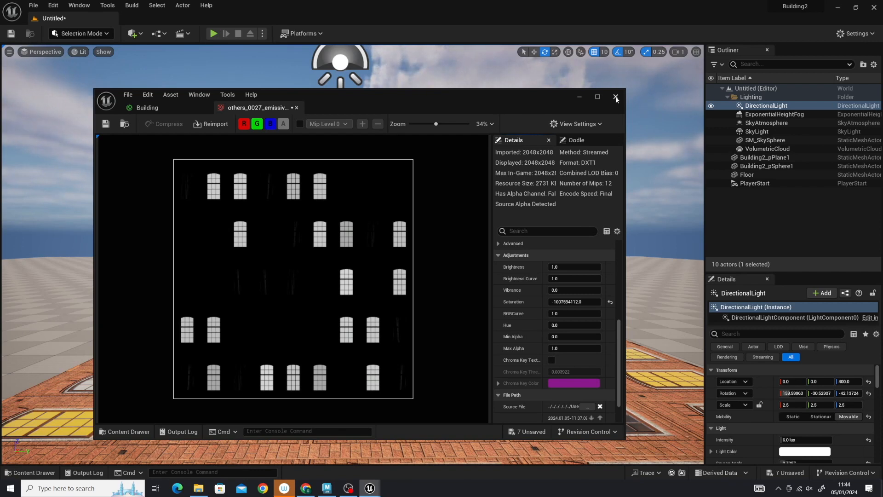
left_click(616, 97)
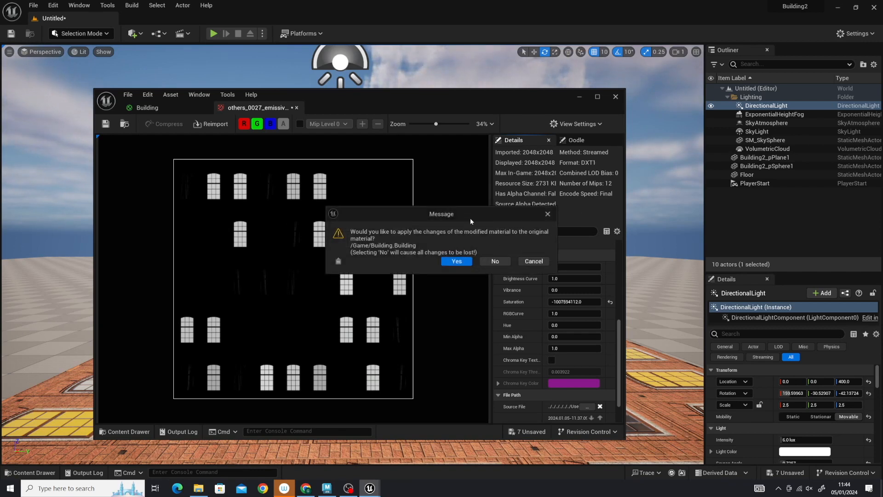
left_click(457, 260)
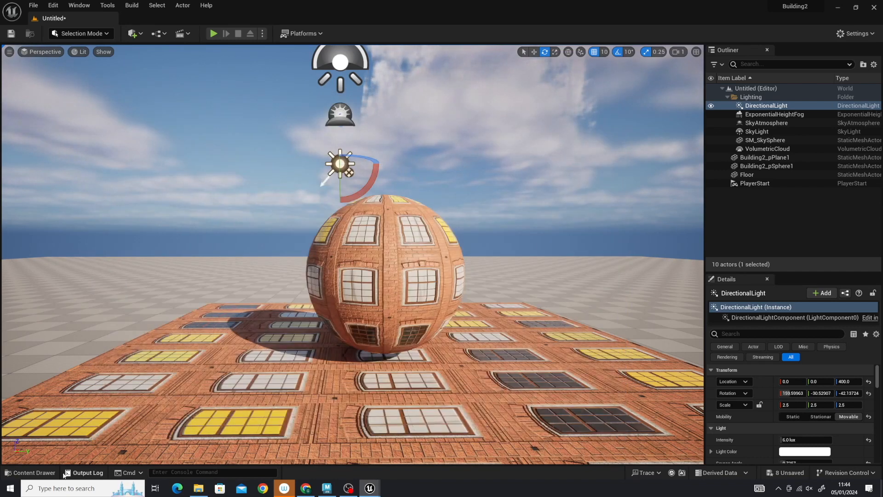
Add a Texture Sample node holding the black-and-white window mask texture to the Building material graph.
left_click(31, 472)
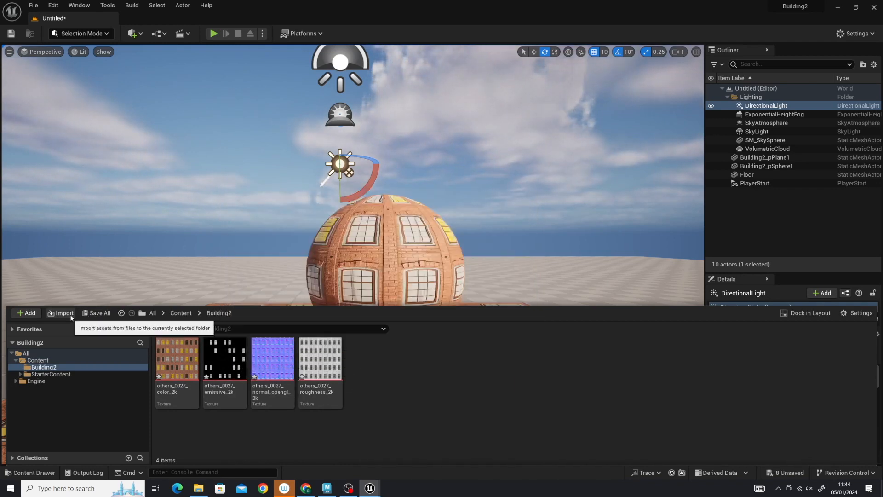
left_click(182, 312)
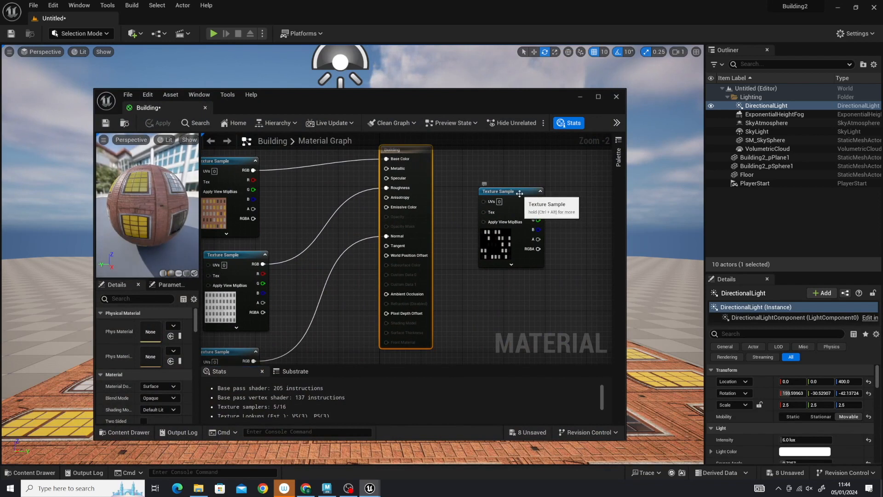
left_click(509, 191)
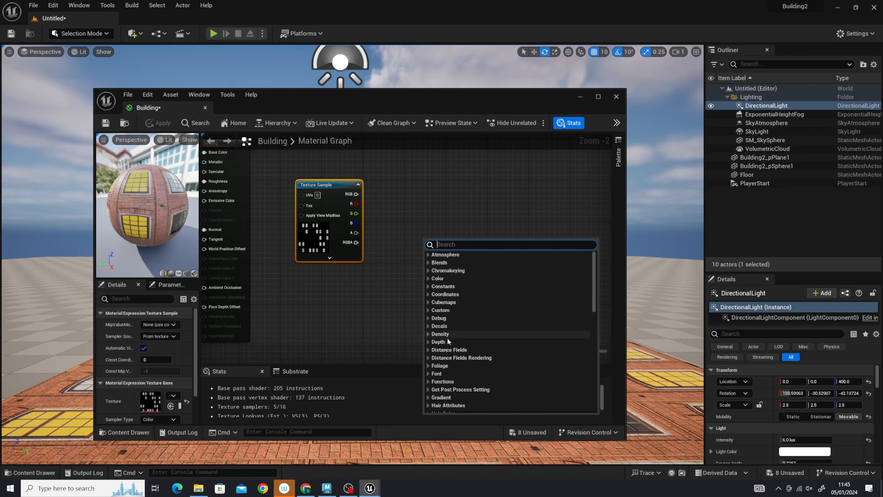
Add two Multiply nodes beside the window mask texture.
scroll("down", 3)
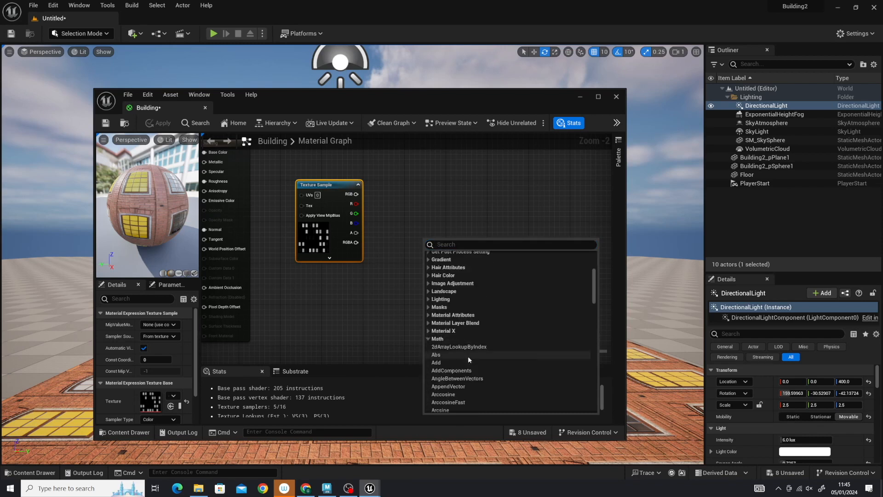
scroll("down", 3)
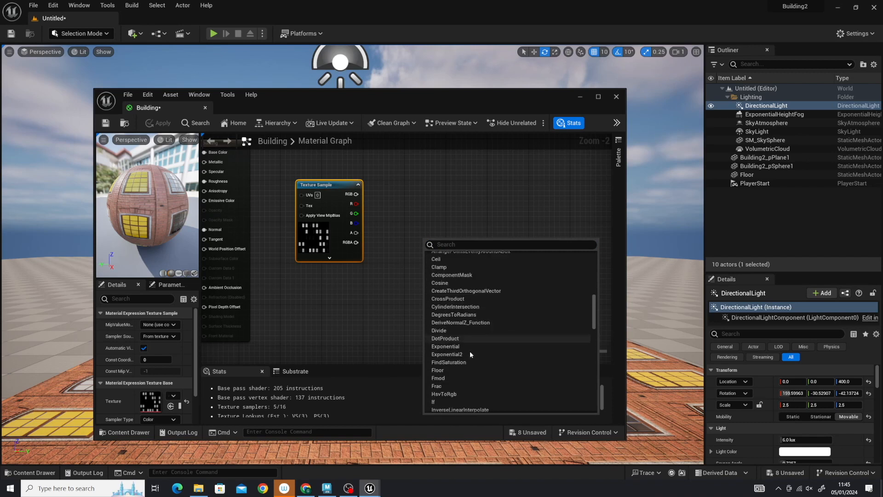
scroll("down", 3)
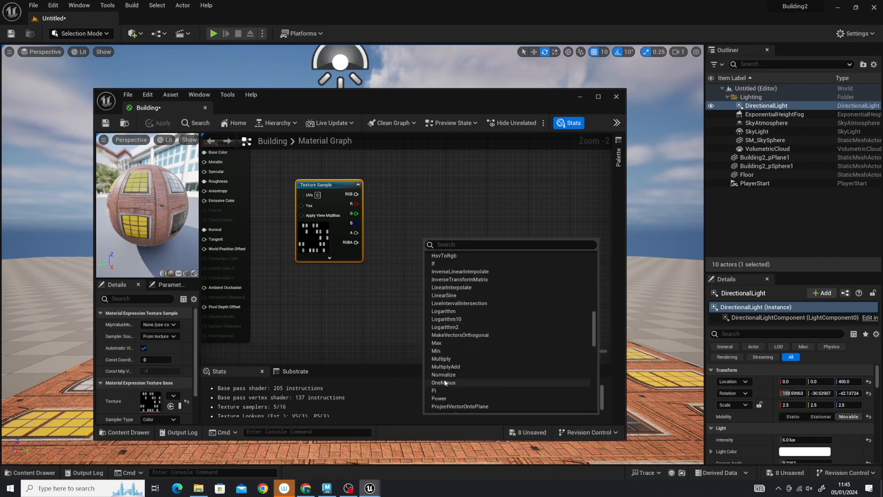
left_click(442, 358)
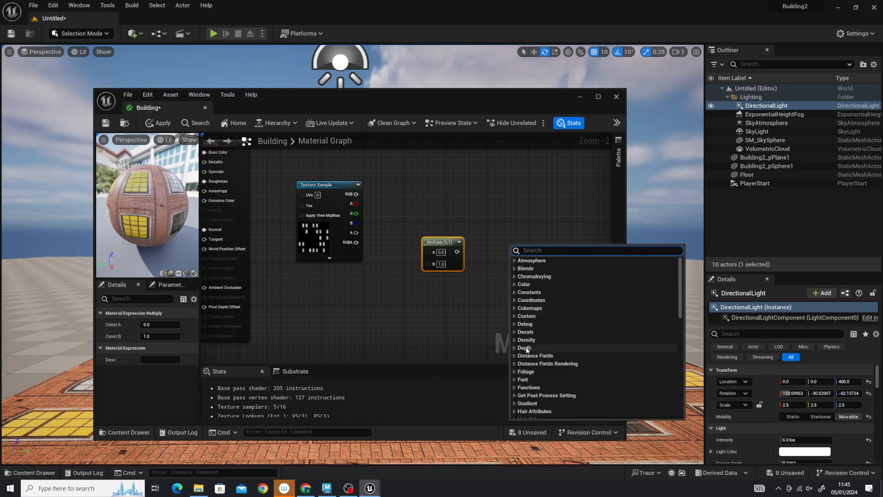
scroll("down", 3)
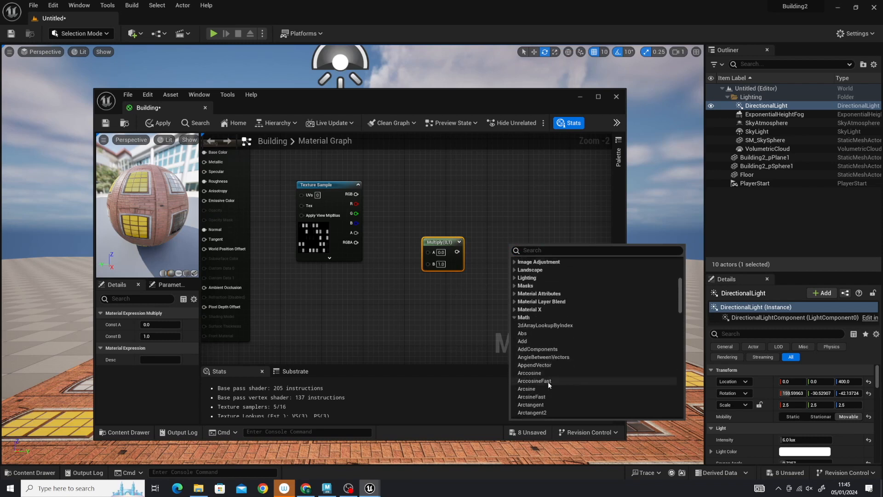
scroll("down", 3)
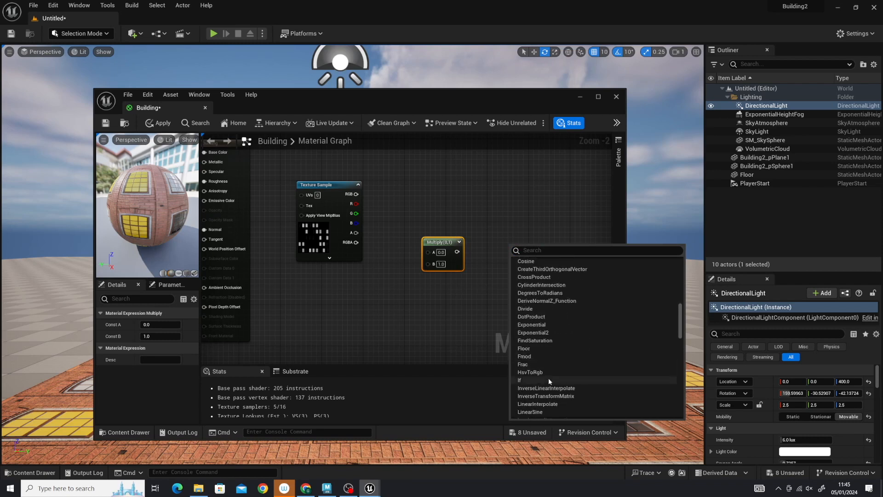
scroll("down", 3)
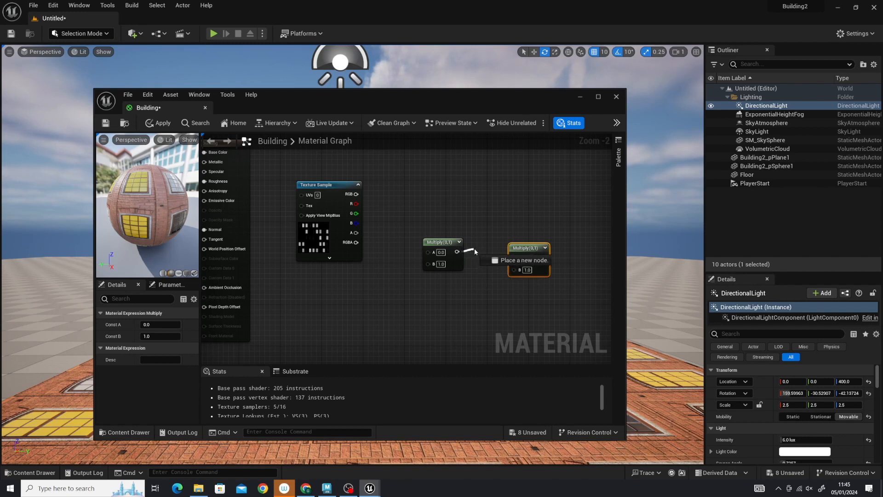
Feed the window mask colour into the first Multiply and its output into the second Multiply's A input.
left_click_drag(458, 242, 513, 256)
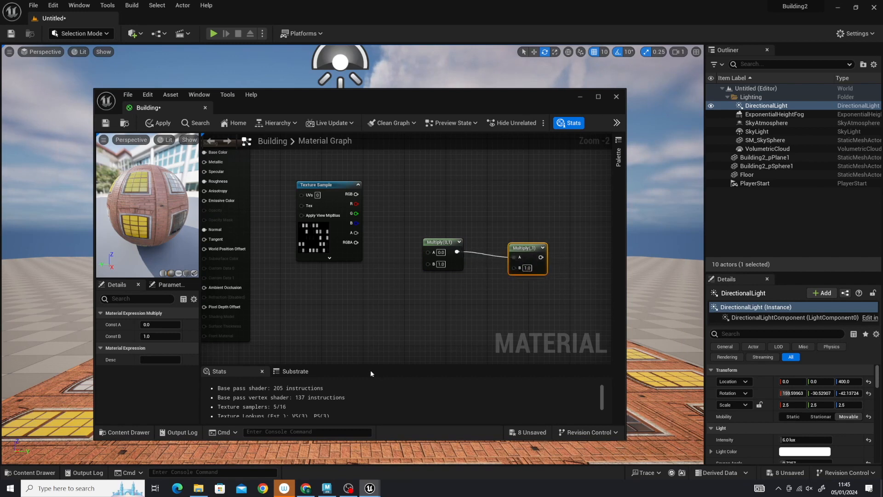
mouse_move(366, 220)
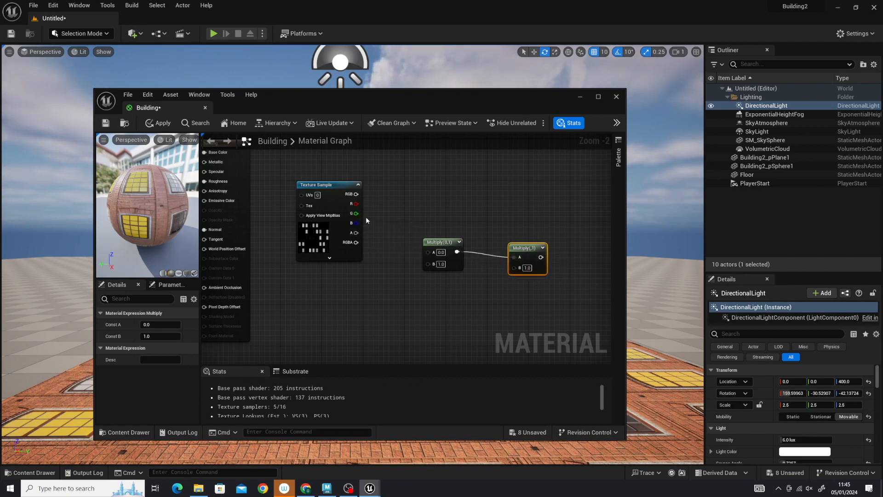
mouse_move(357, 194)
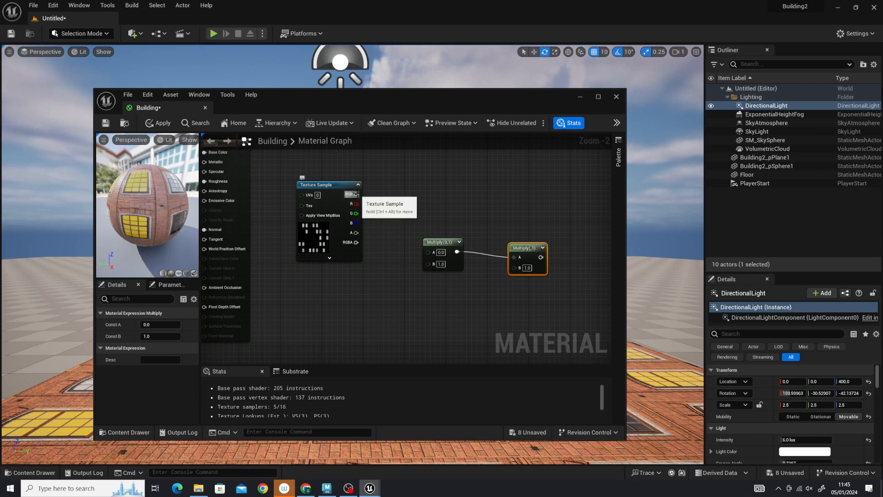
left_click_drag(360, 194, 428, 252)
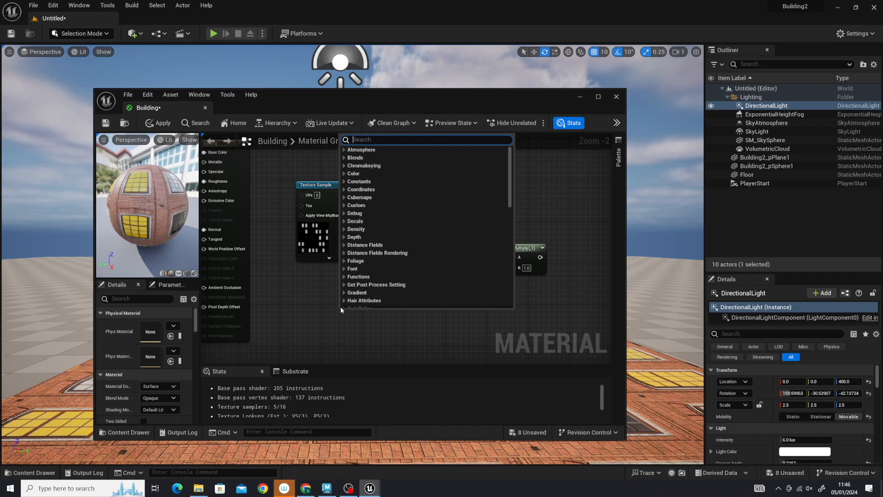
Create a scalar parameter Brightness with default 1.0 and wire it into the second Multiply's B input.
left_click(359, 181)
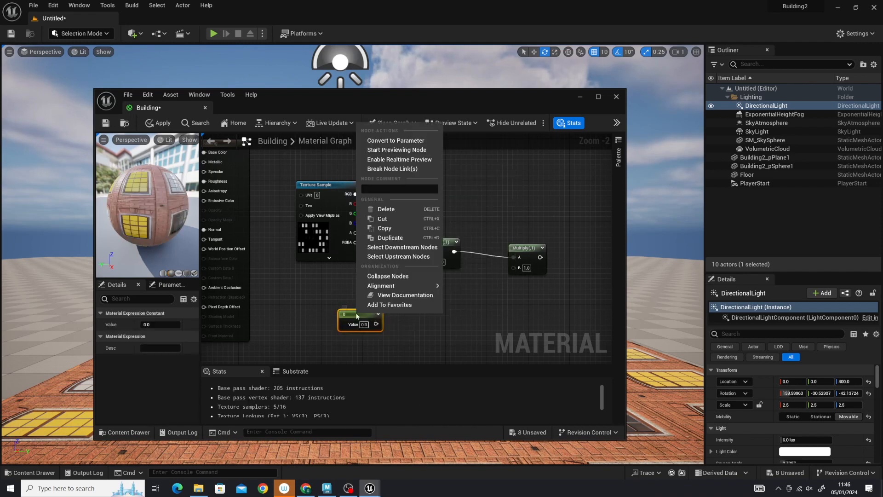
mouse_move(395, 139)
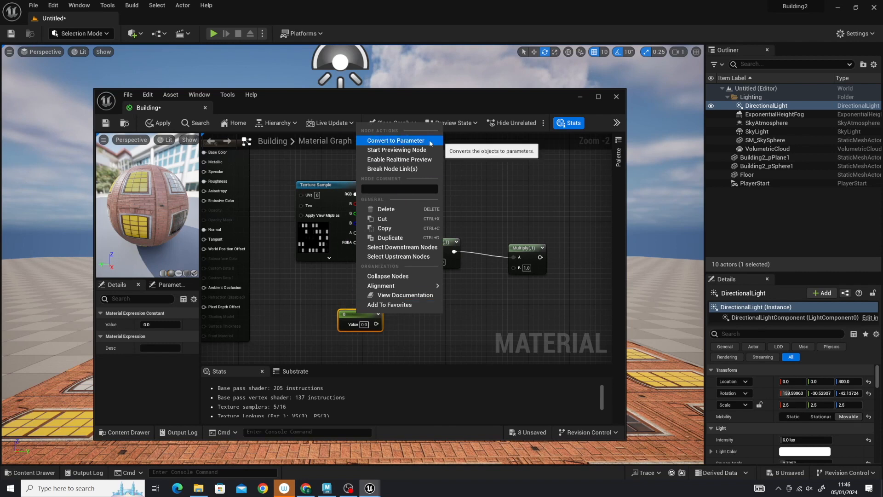
left_click(396, 140)
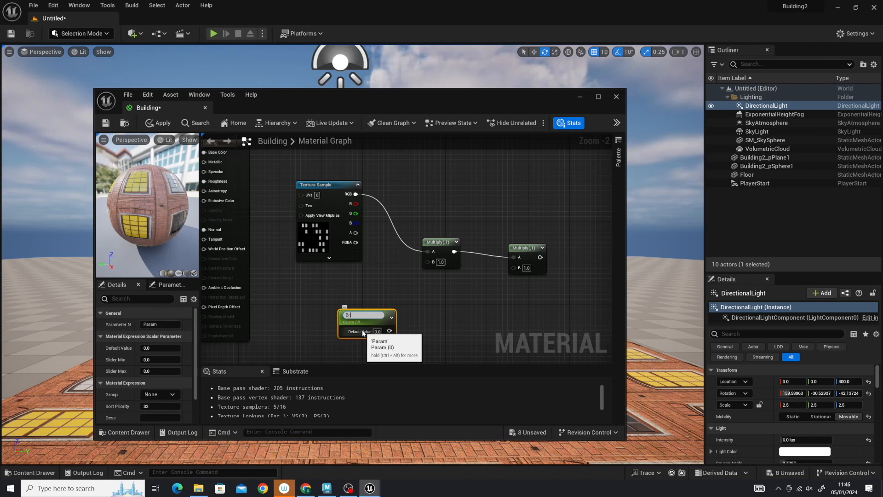
type("Brightness")
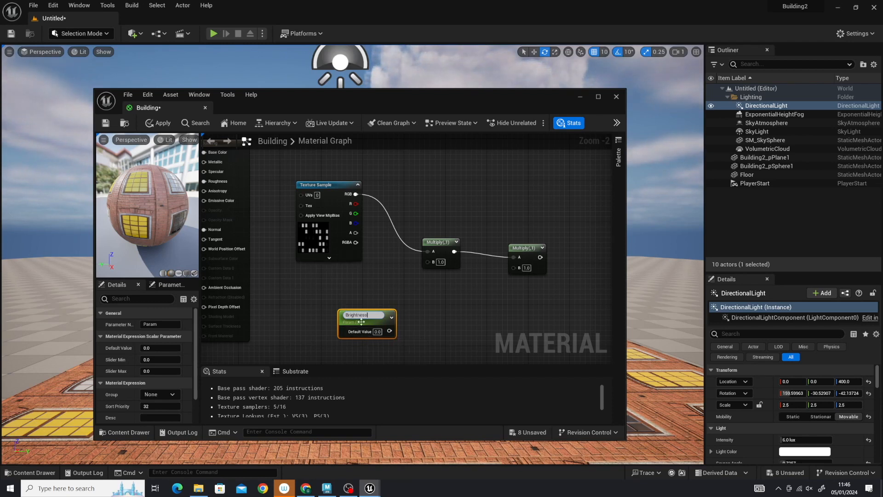
type("Brightness")
left_click(378, 331)
type("1")
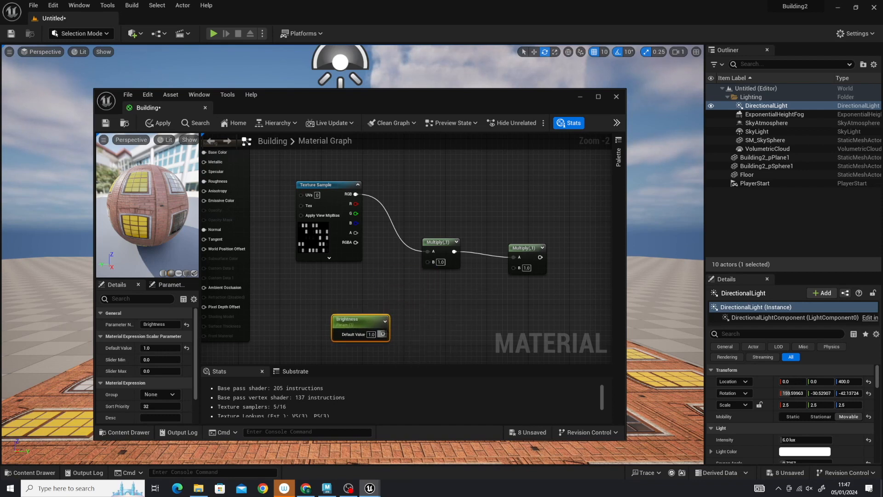
left_click_drag(382, 333, 420, 287)
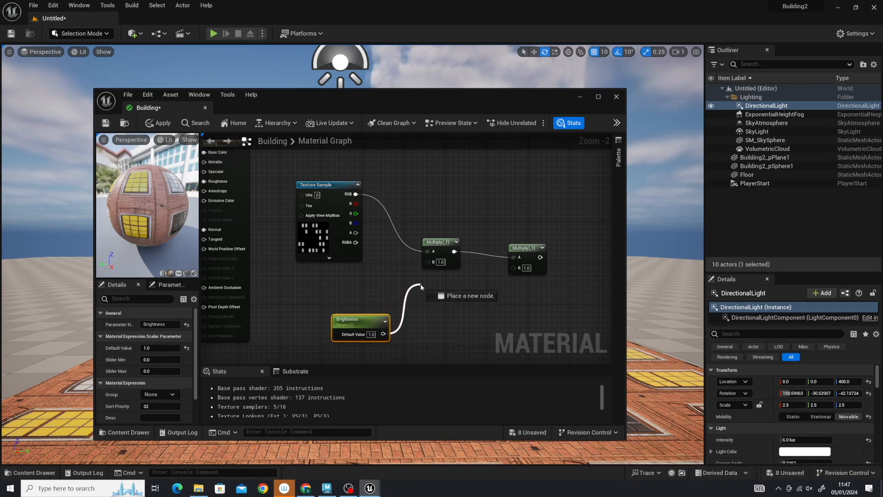
left_click_drag(386, 333, 514, 268)
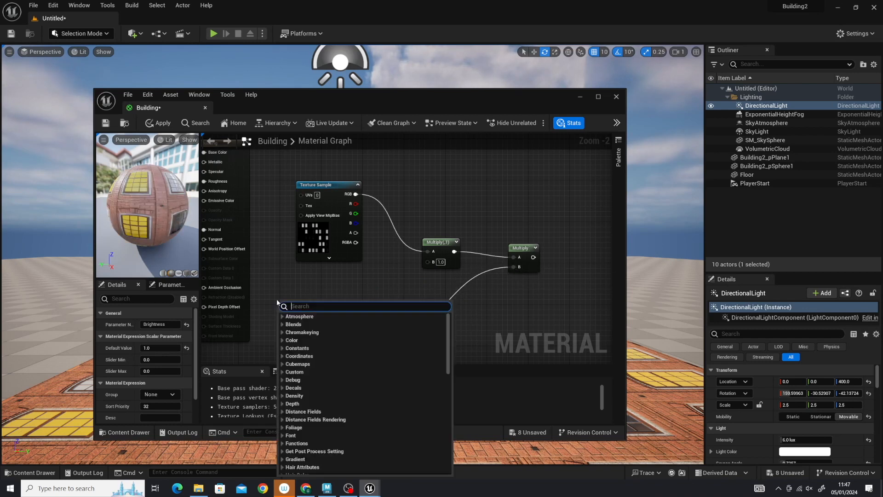
Add a Constant3Vector set to yellow (1.0, 0.887558, 0.087462) feeding the first Multiply's B input.
left_click(297, 348)
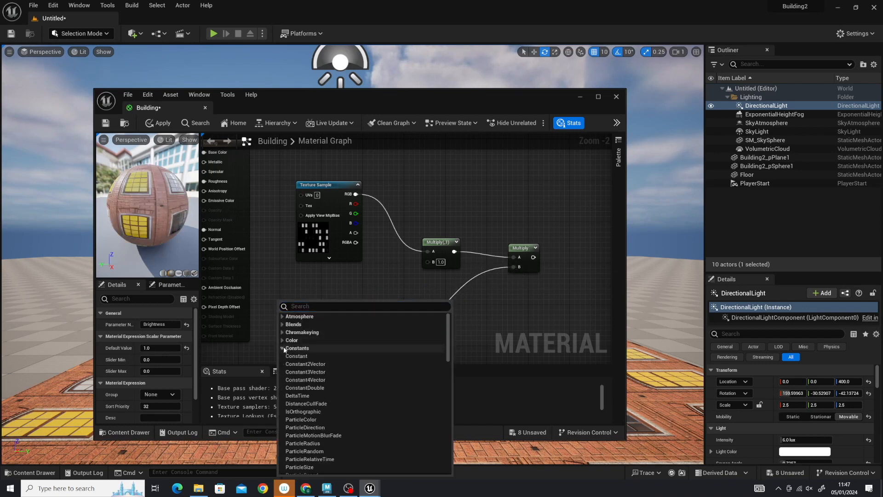
left_click(305, 363)
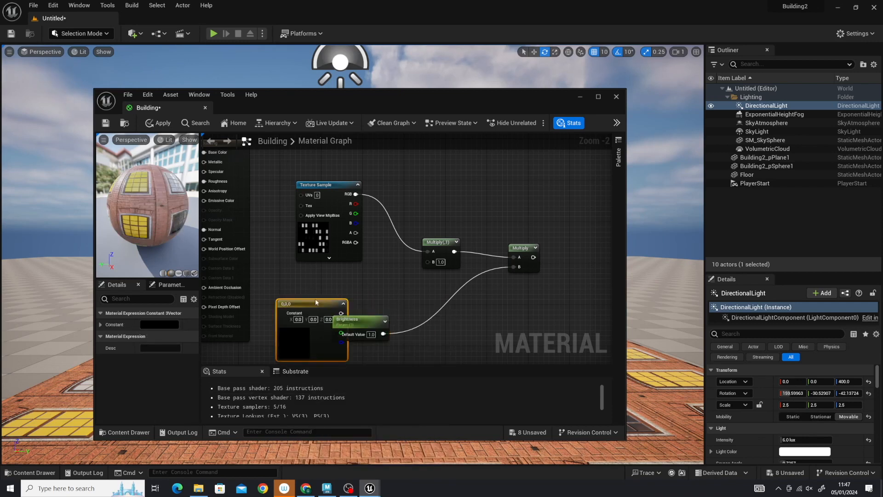
left_click(416, 313)
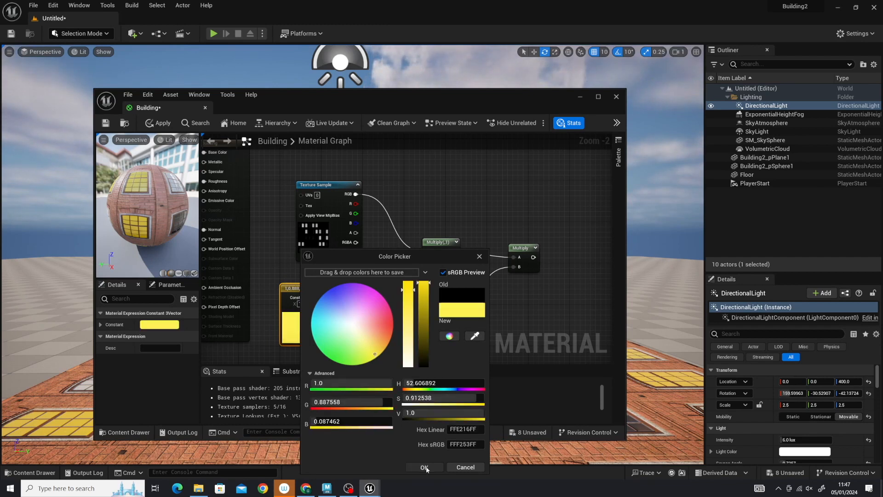
left_click(424, 467)
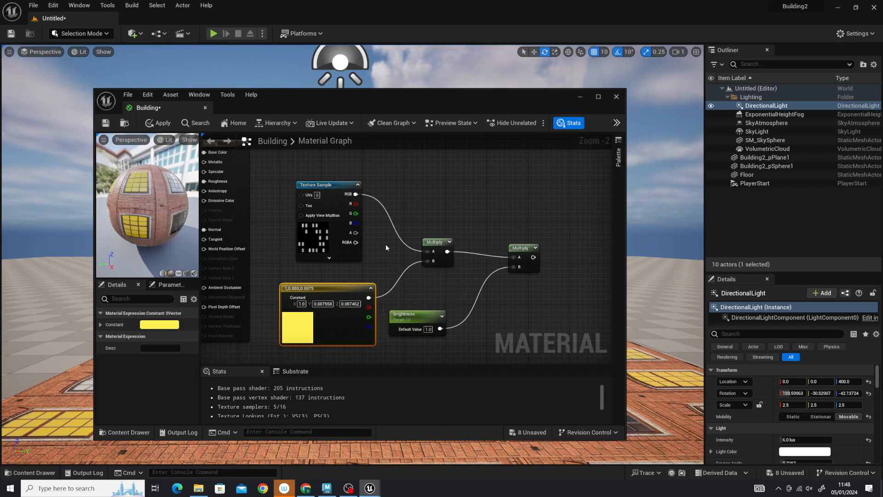
scroll("down", 3)
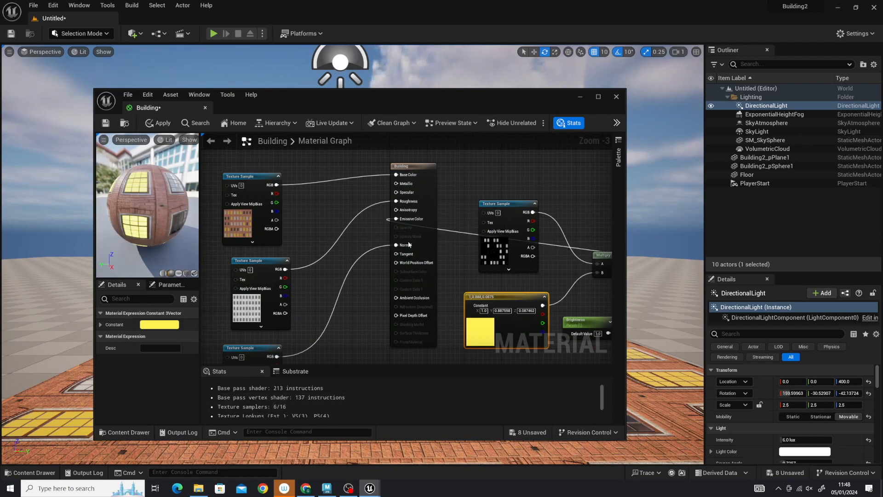
Close the Material Editor after the emissive multiply chain is applied to the Building material.
scroll("down", 3)
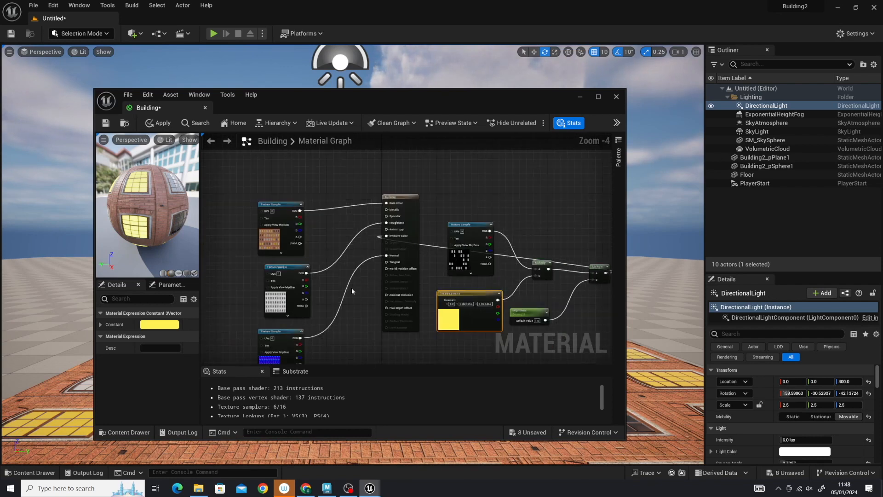
mouse_move(105, 123)
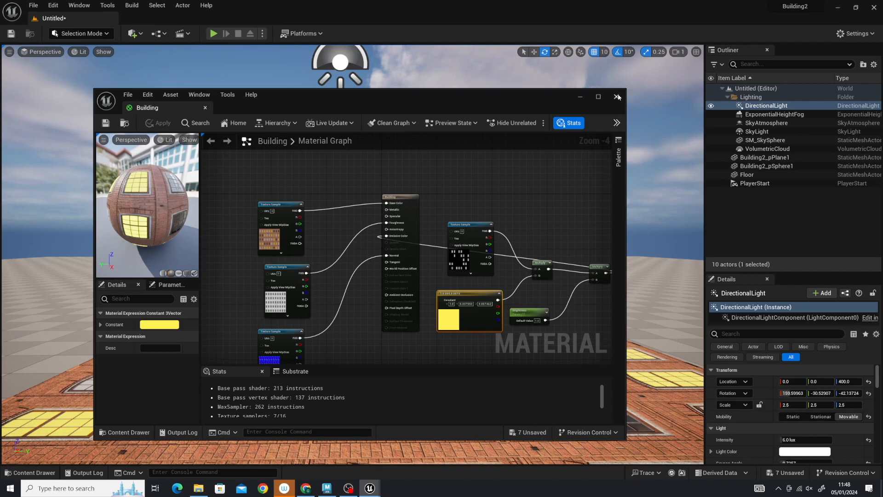
left_click(617, 97)
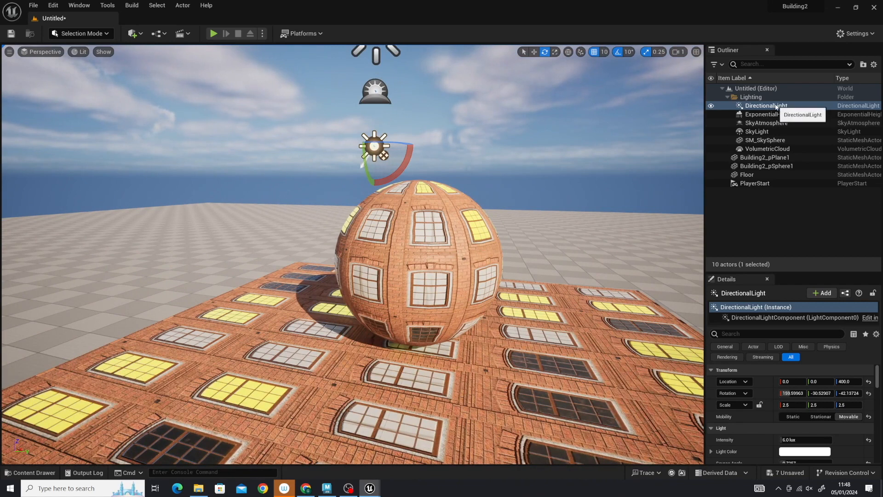
Rotate the DirectionalLight in the viewport to shift shadows across the brick sphere.
left_click_drag(400, 149, 380, 160)
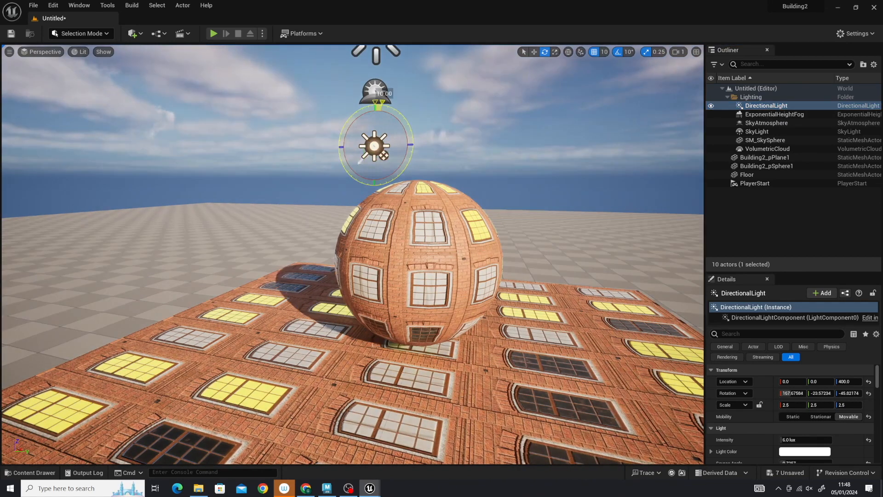